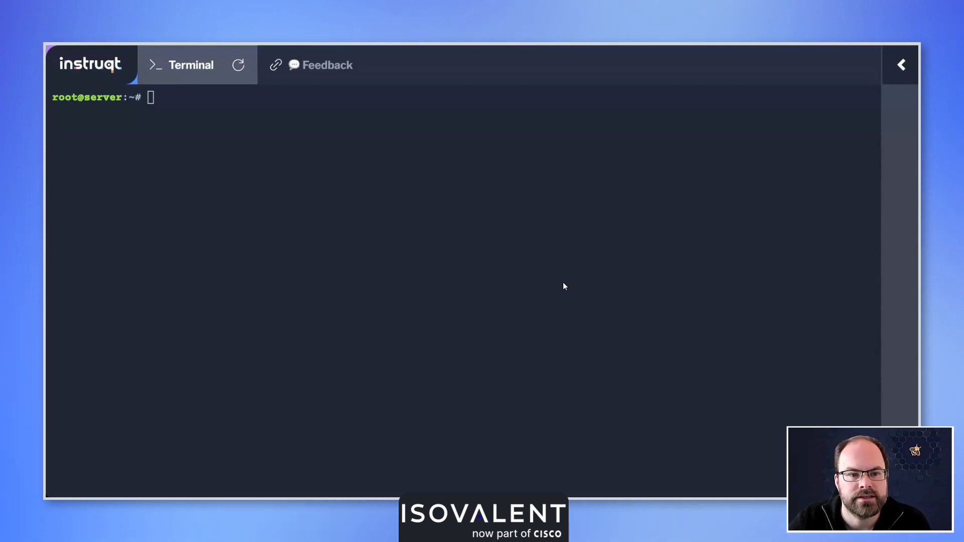
{"action": "mouse_move", "coordinate": [530, 273]}
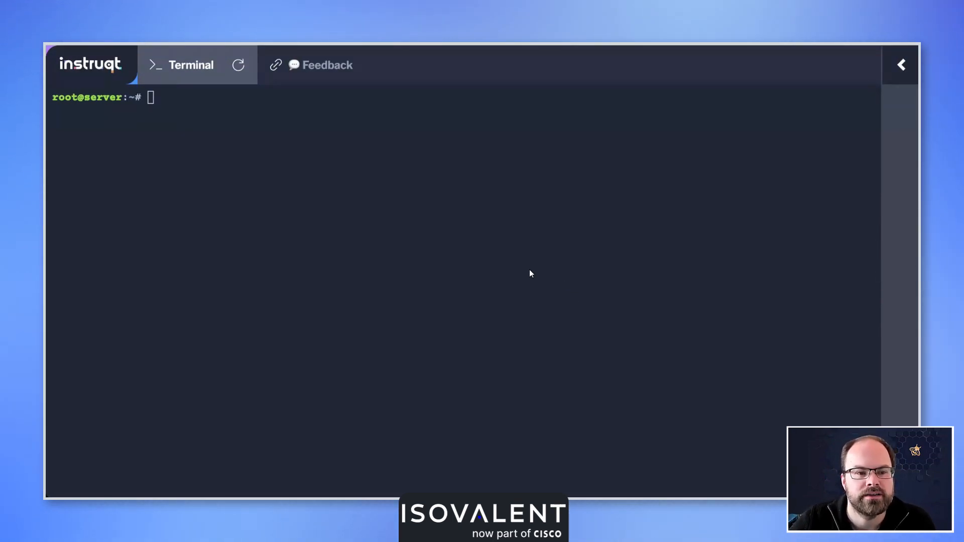
{"action": "mouse_move", "coordinate": [513, 254]}
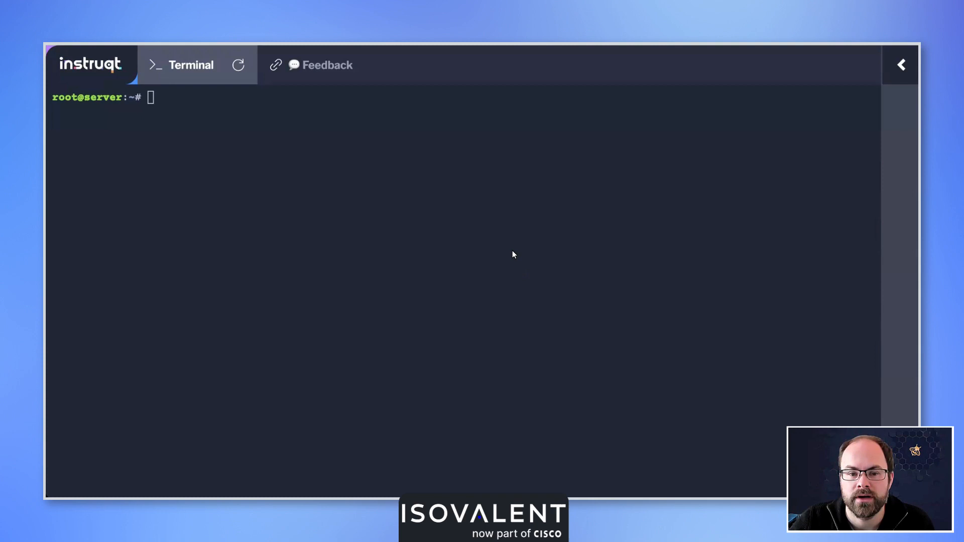
{"action": "mouse_move", "coordinate": [508, 249]}
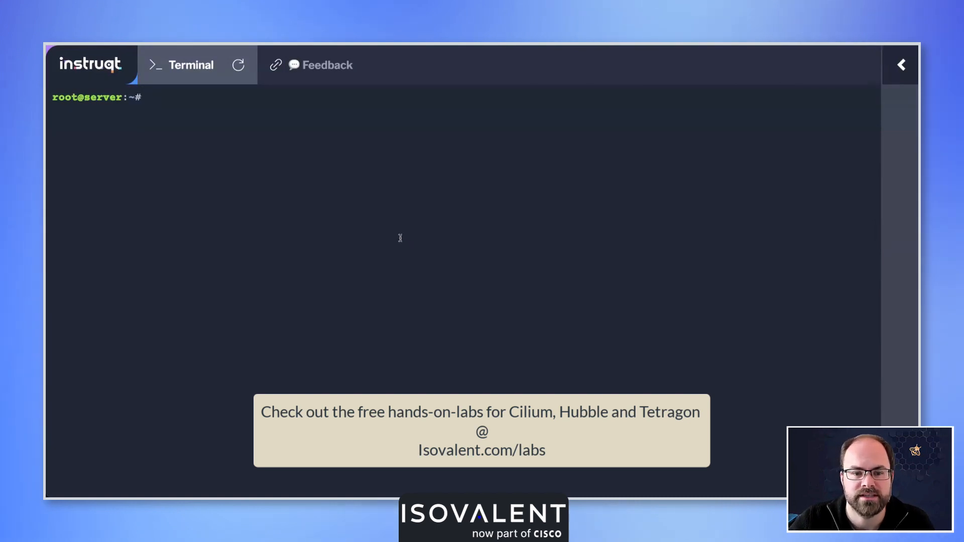
Run 'cilium install -h' to list the install command's usage and flags.
{"action": "type", "text": "cilium"}
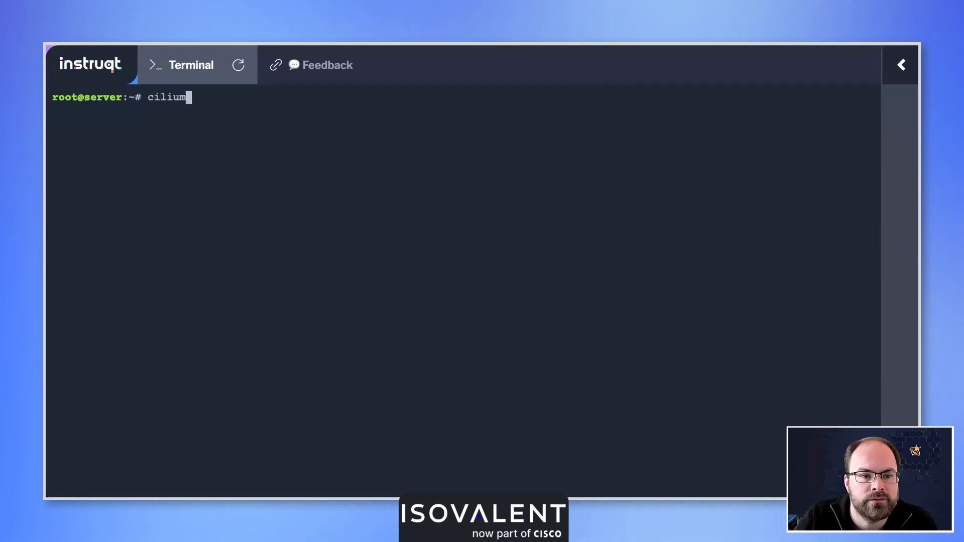
{"action": "type", "text": "install"}
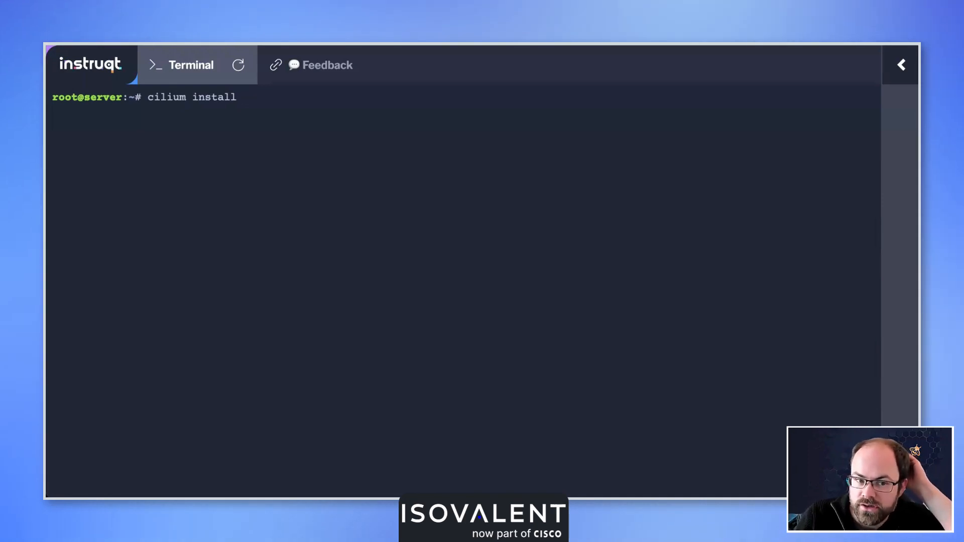
{"action": "type", "text": "-h"}
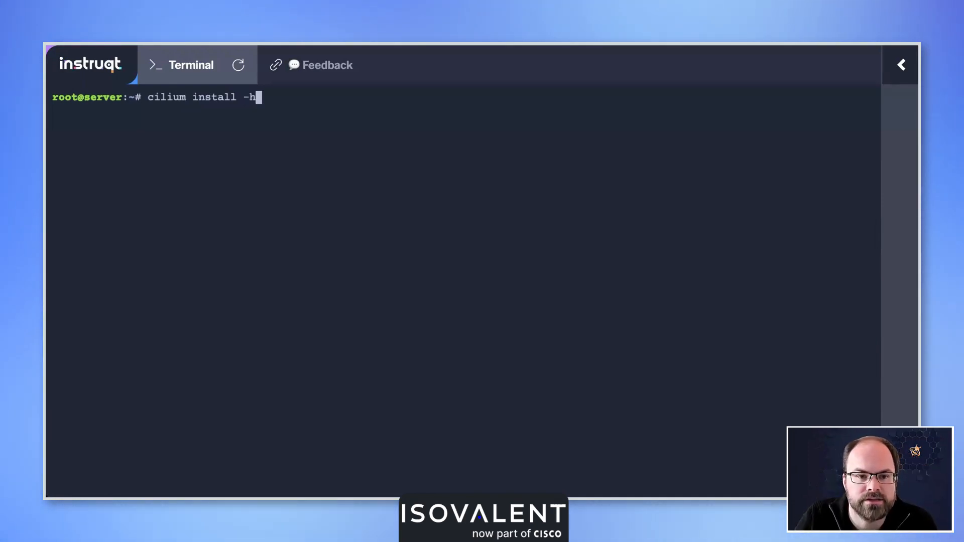
{"action": "key", "text": "Return"}
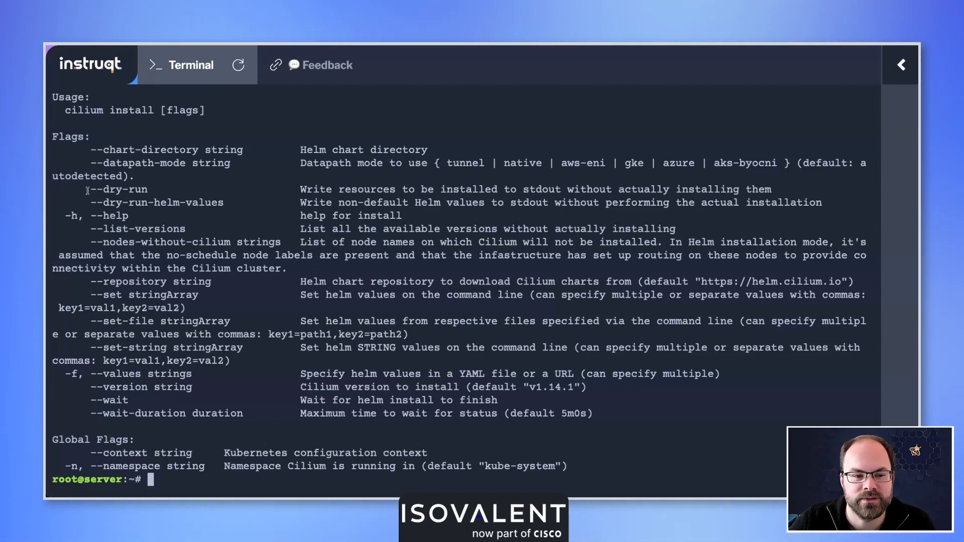
Highlight flag names such as --dry-run in the help output, then start clearing the terminal.
{"action": "double_click", "coordinate": [119, 190]}
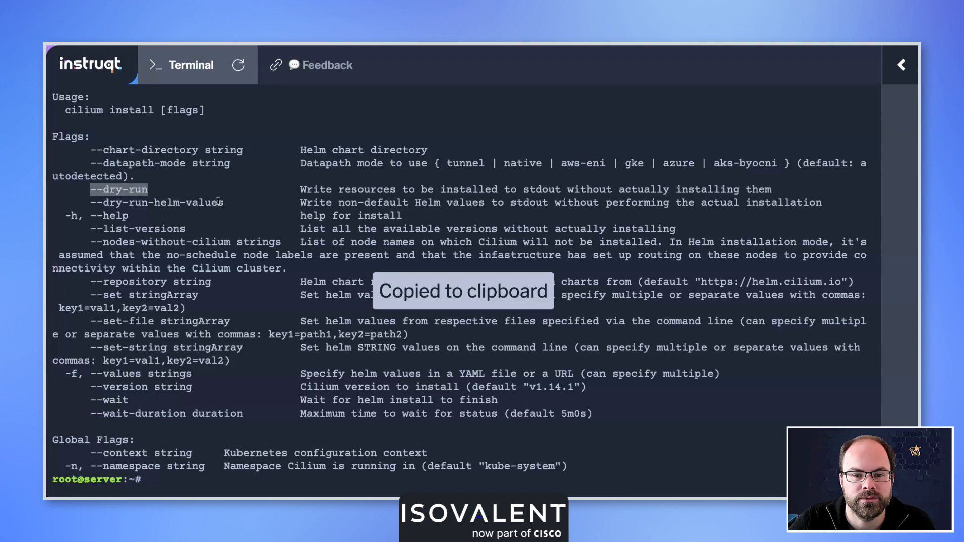
{"action": "double_click", "coordinate": [176, 202]}
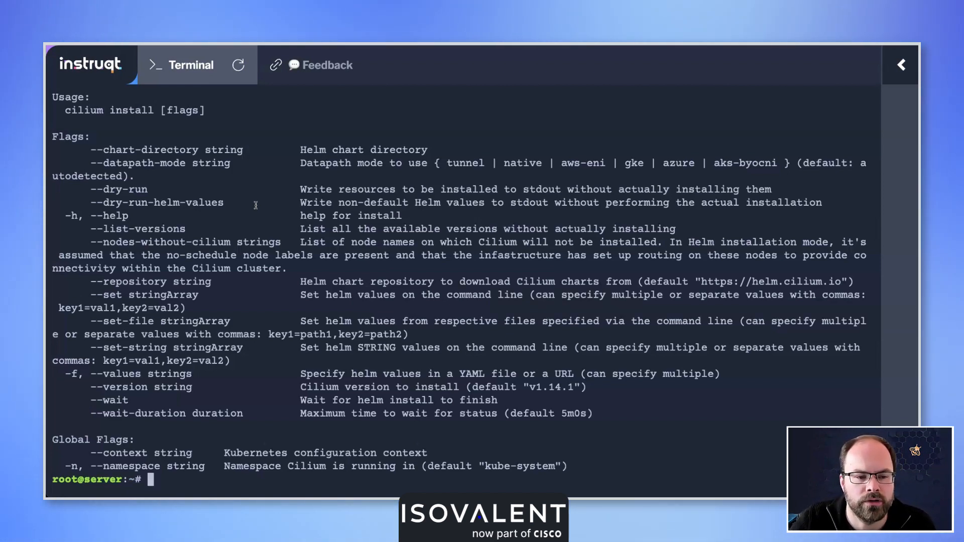
{"action": "double_click", "coordinate": [140, 229]}
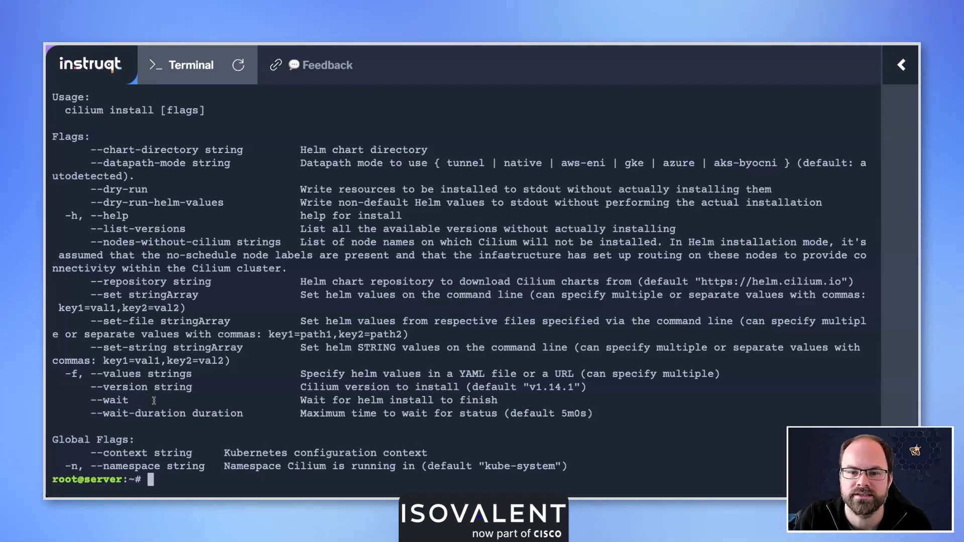
{"action": "type", "text": "c"}
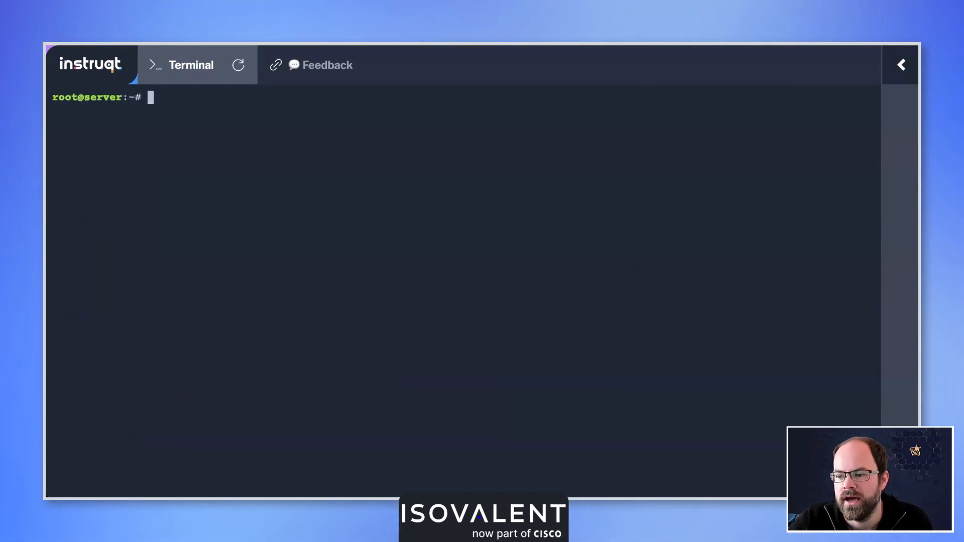
Type 'cilium install' at the cleared prompt without running it.
{"action": "type", "text": "c"}
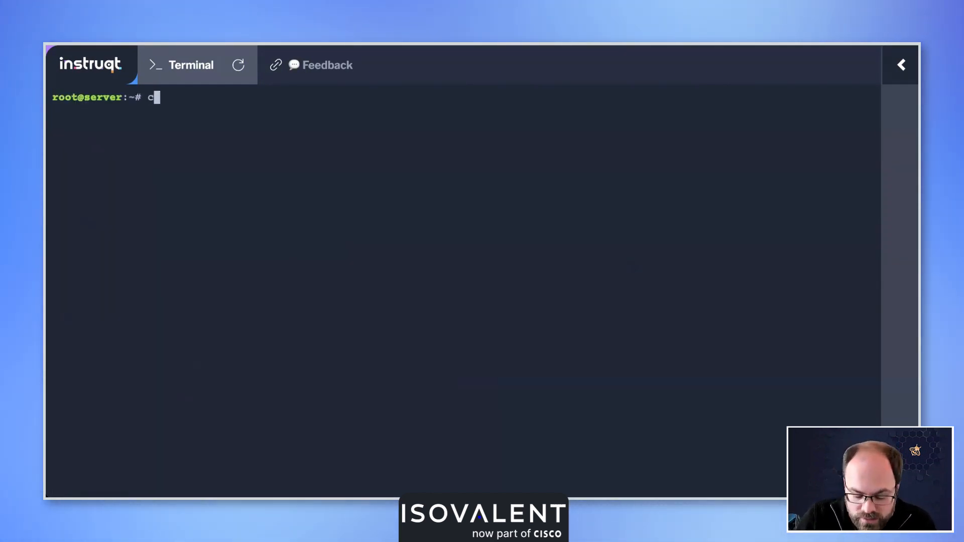
{"action": "type", "text": "ilium inst"}
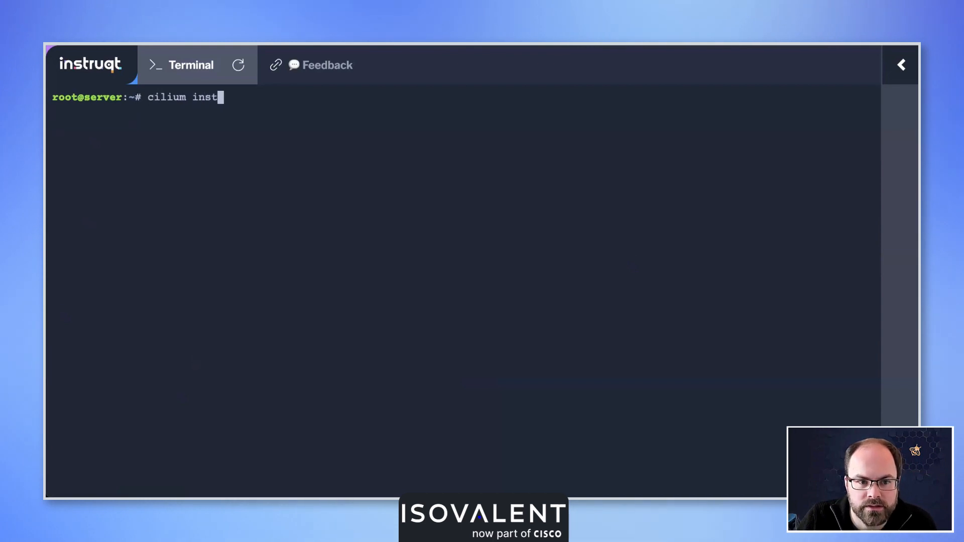
{"action": "type", "text": "all"}
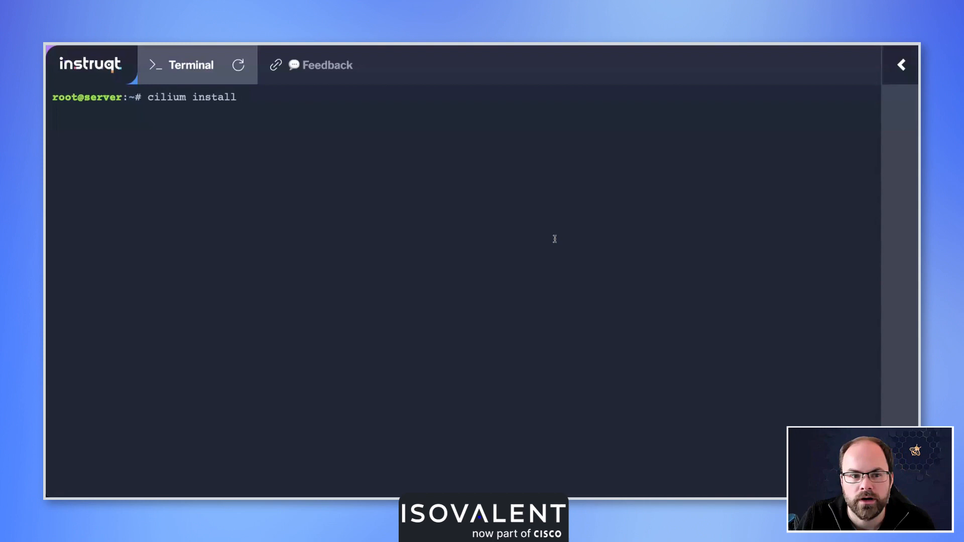
Append '--set ipam.mode=kubernetes' to the install command.
{"action": "type", "text": "--s"}
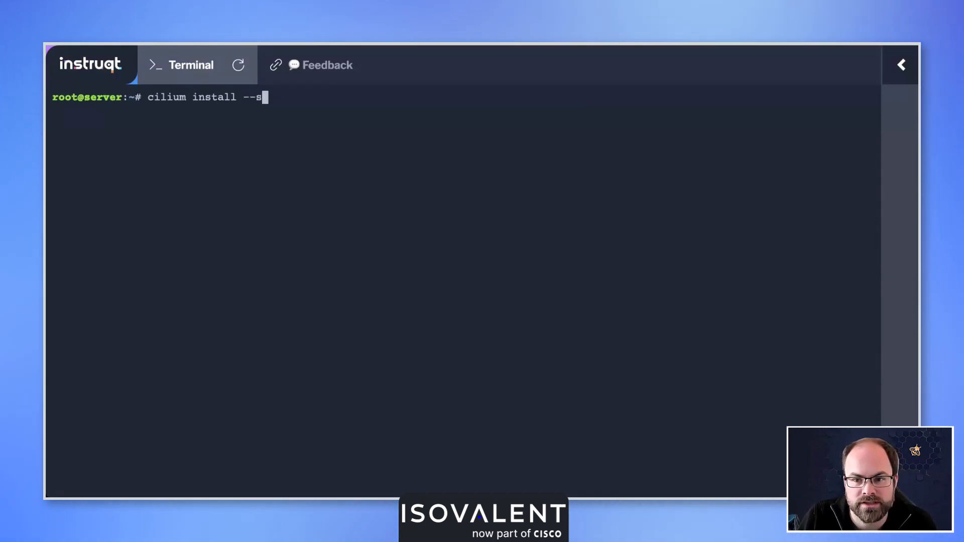
{"action": "type", "text": "et"}
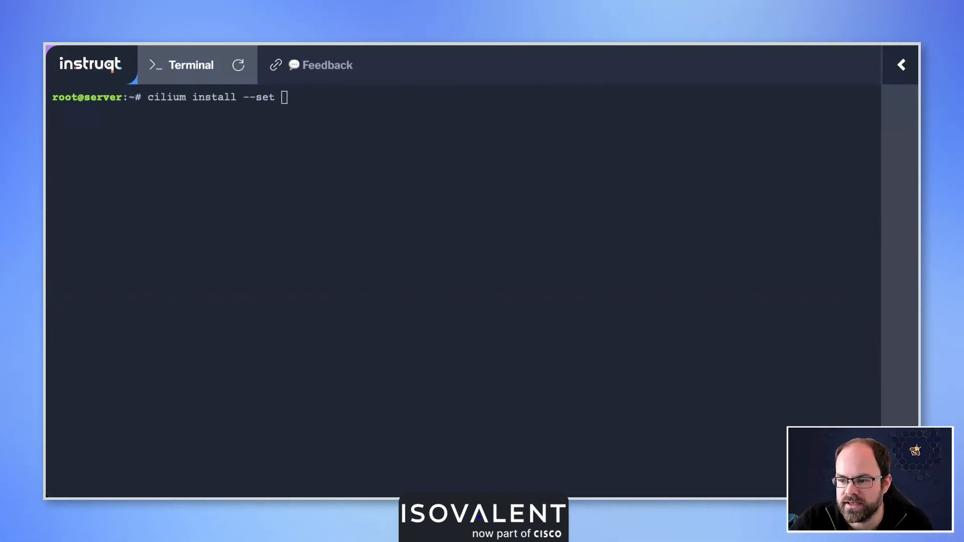
{"action": "type", "text": "ipam.mode=kubernetes --"}
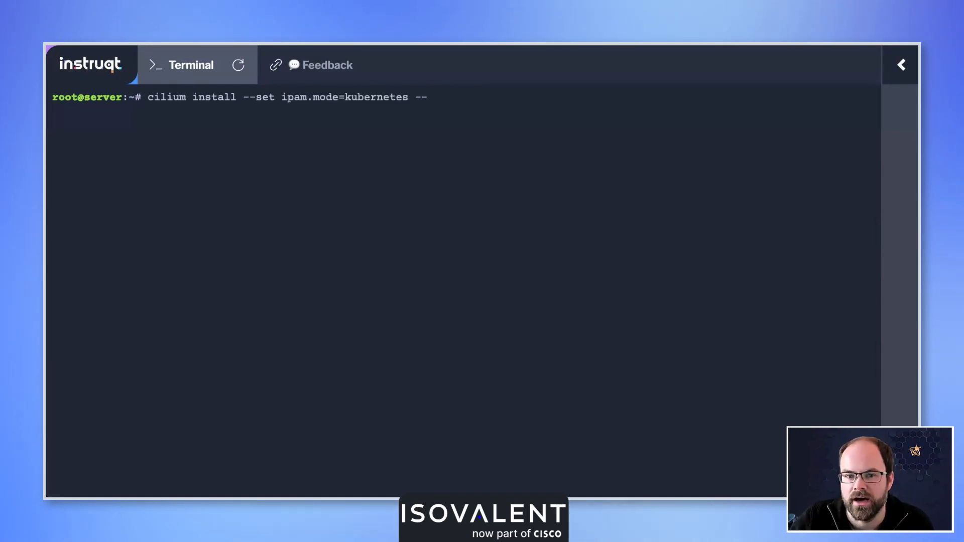
Try a second '--set k8s.requireIPv4PodCIDR=true' and '--values', then erase them back to 'cilium install --'.
{"action": "type", "text": "set"}
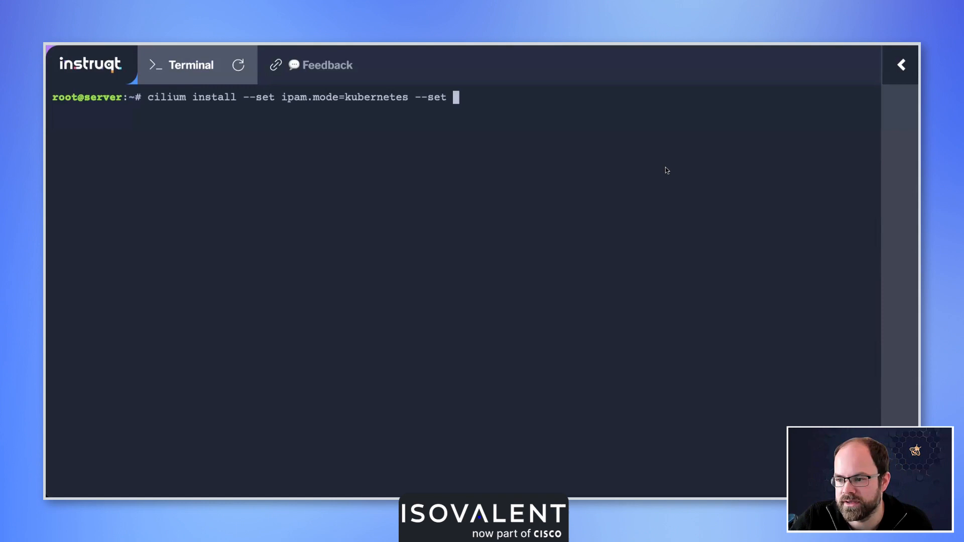
{"action": "mouse_move", "coordinate": [585, 202]}
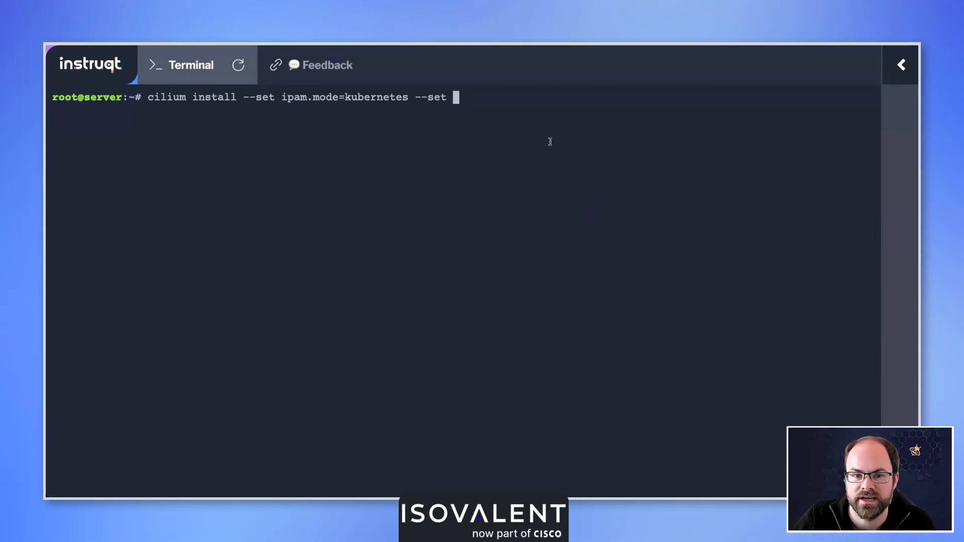
{"action": "type", "text": "k8s.requireIPv4PodCIDR=true"}
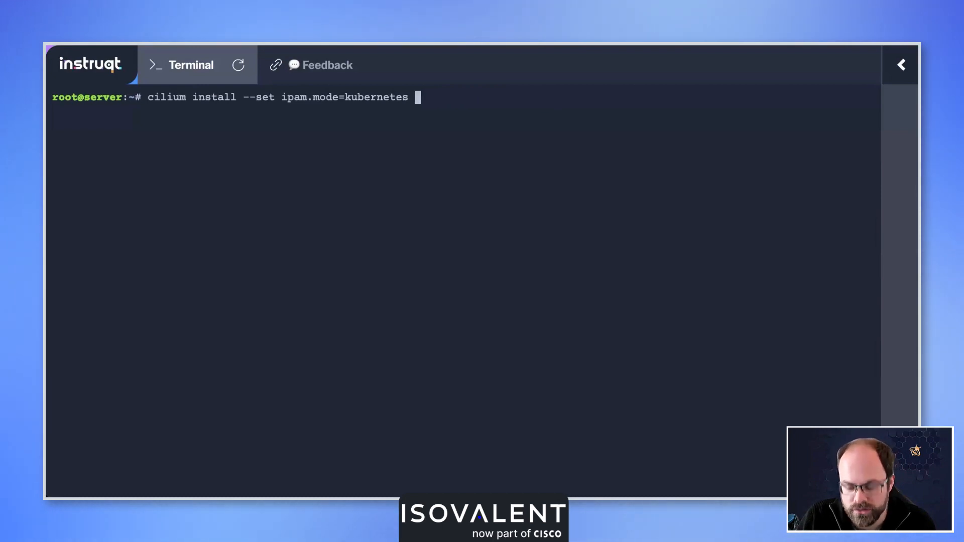
{"action": "type", "text": "--values"}
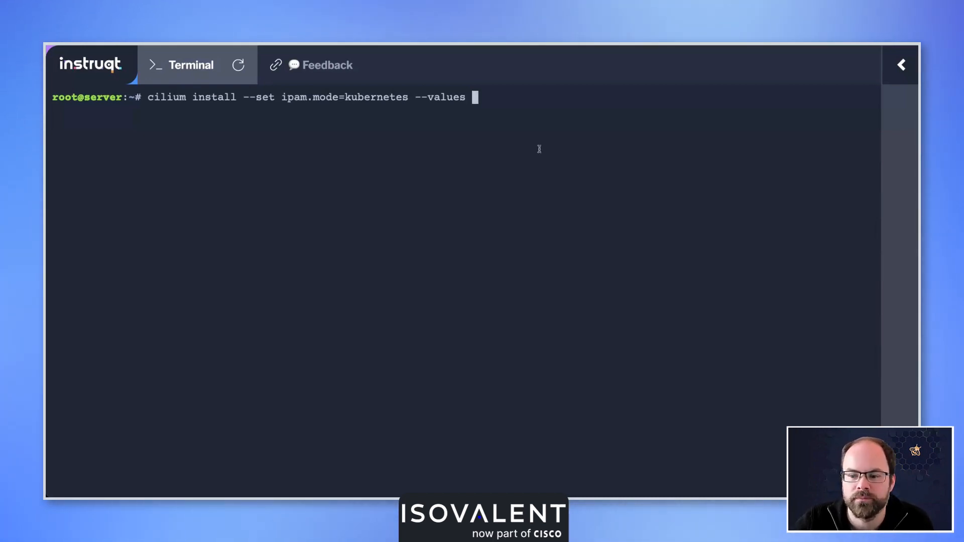
{"action": "key", "text": "Backspace"}
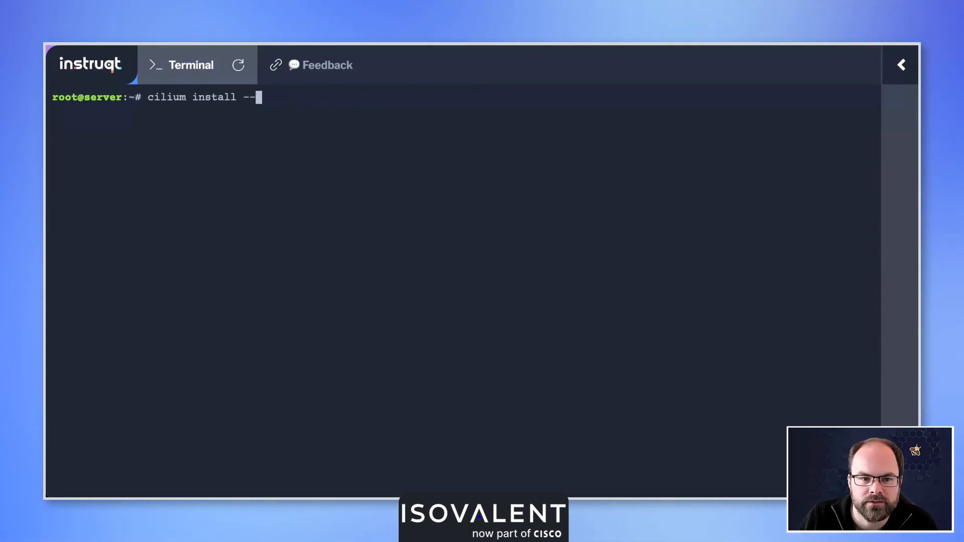
Run 'cilium install --list-versions' and scroll through the available releases.
{"action": "type", "text": "list-versio"}
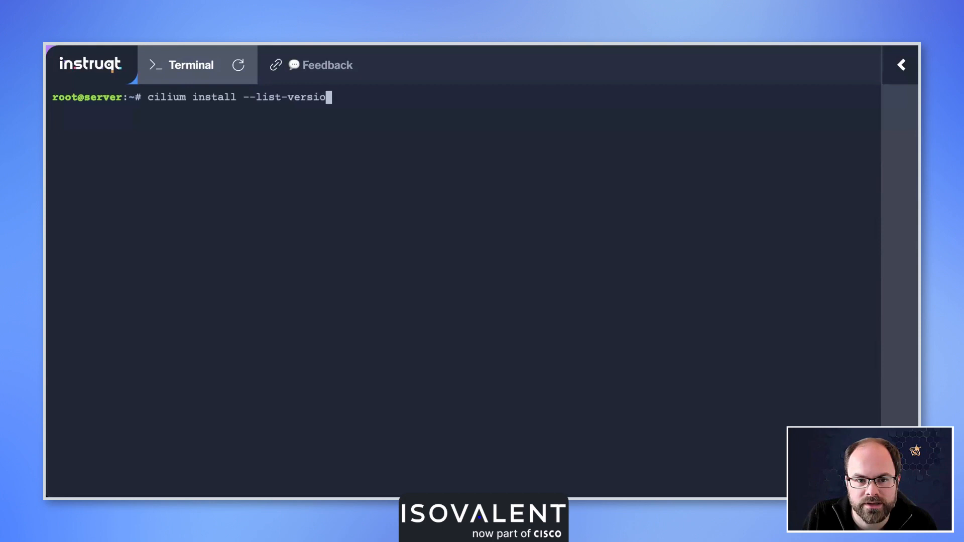
{"action": "type", "text": "s"}
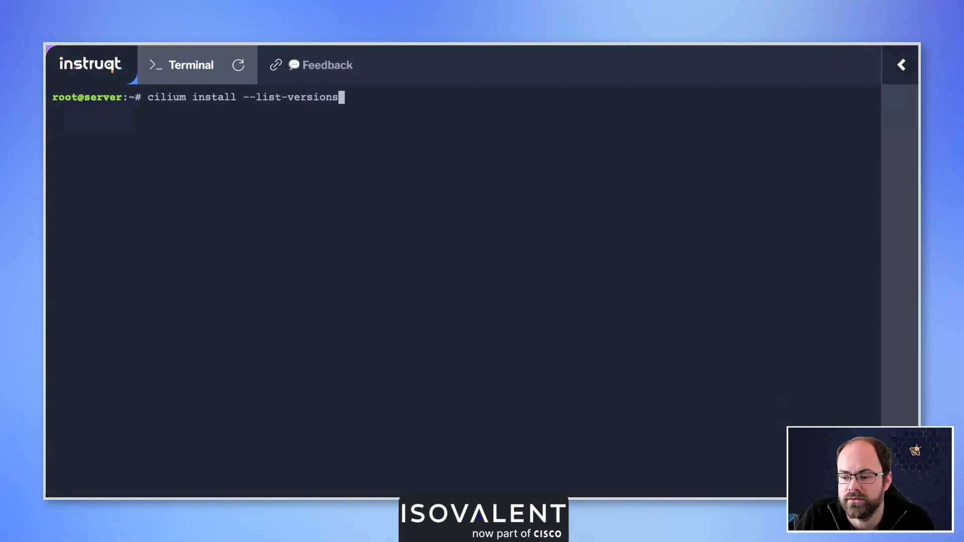
{"action": "key", "text": "Return"}
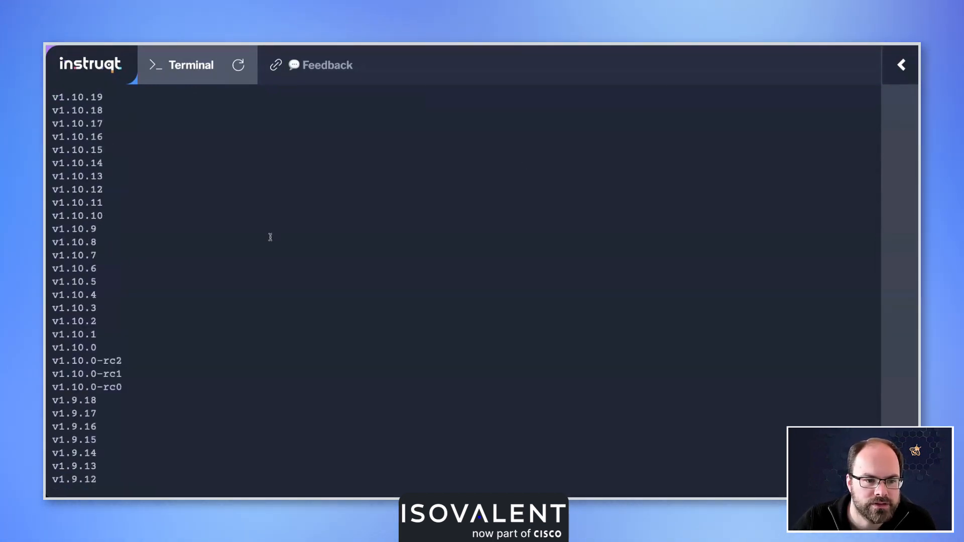
{"action": "scroll", "scroll_direction": "up", "scroll_amount": 3}
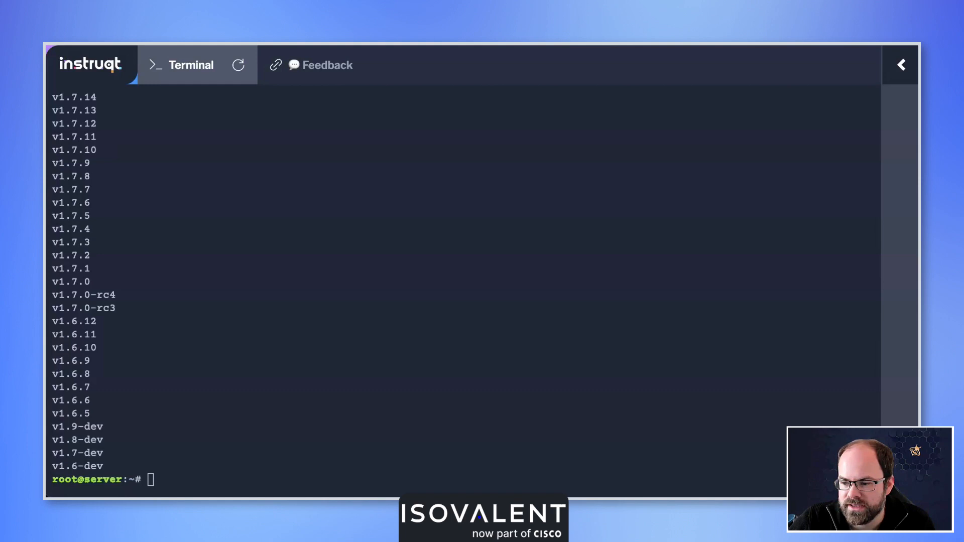
{"action": "mouse_move", "coordinate": [607, 311]}
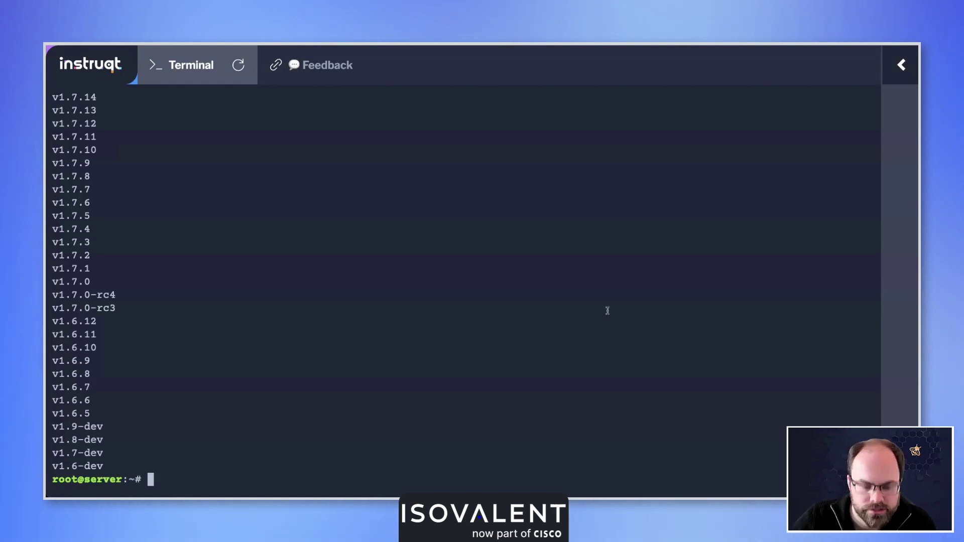
Run 'cilium install --version=v1.15.0 --set ipam.mode=kubernetes' on the kind cluster, then begin a new cilium command.
{"action": "type", "text": "cilium i"}
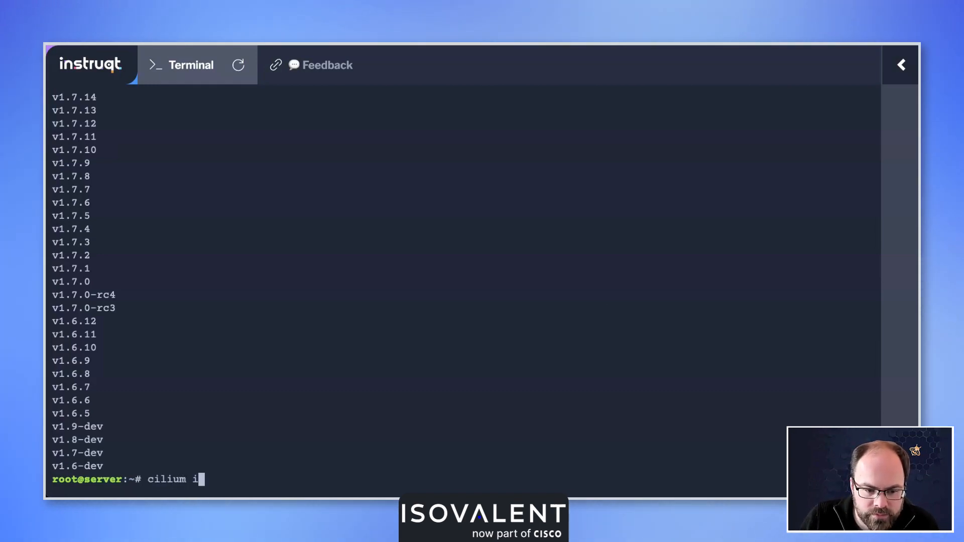
{"action": "type", "text": "nstall --versi"}
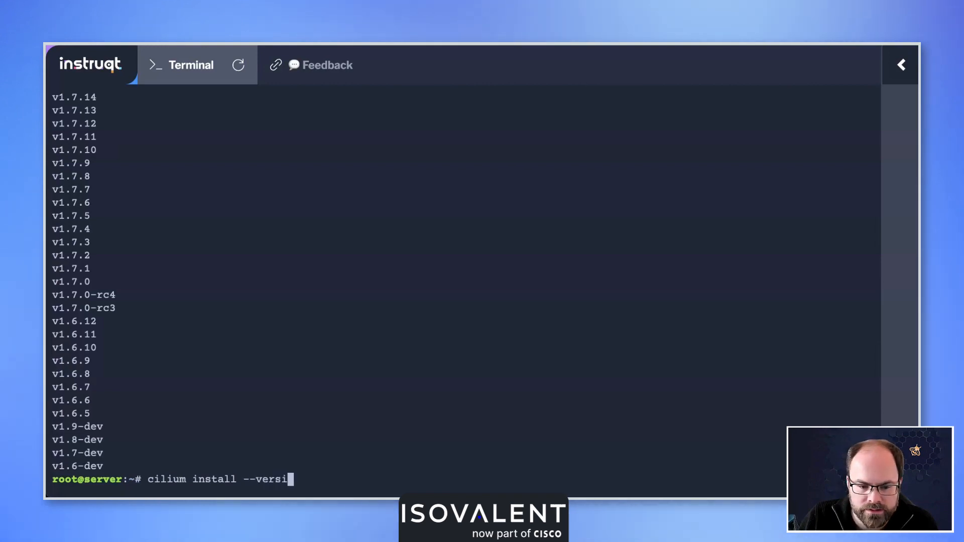
{"action": "type", "text": "on=v"}
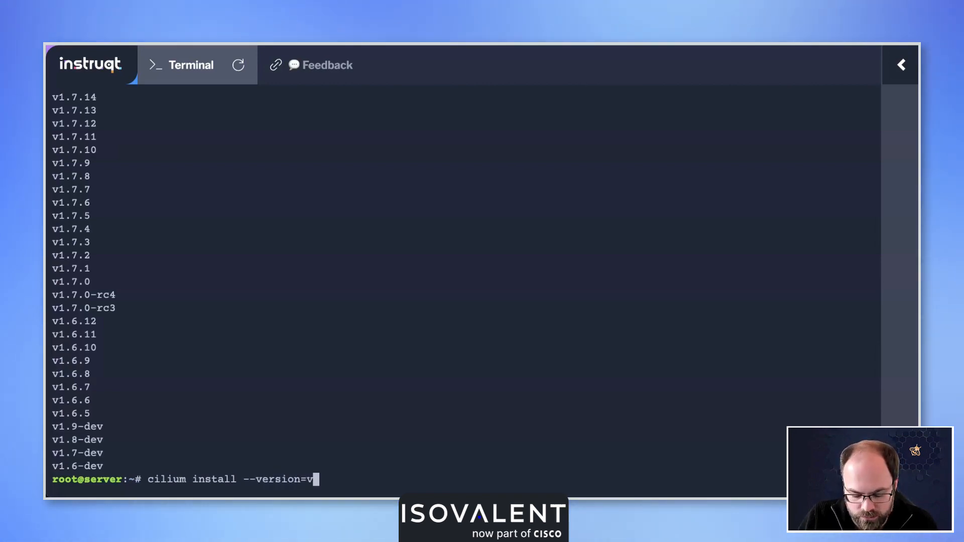
{"action": "type", "text": "1"}
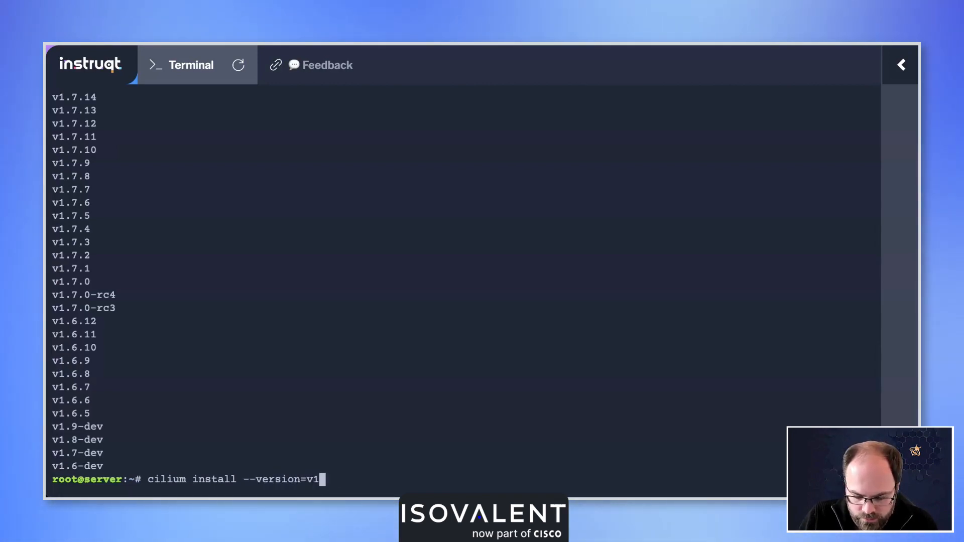
{"action": "type", "text": ".15.0"}
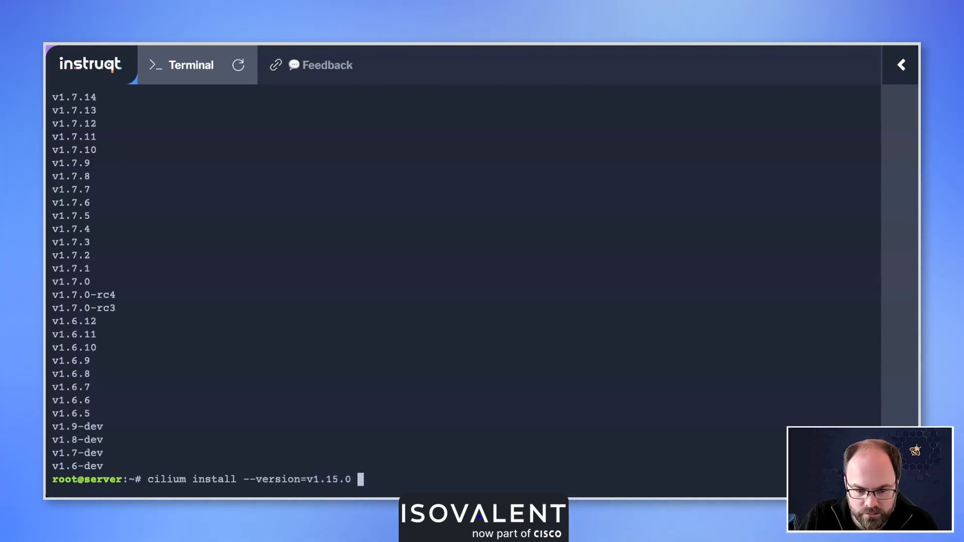
{"action": "type", "text": "--set i"}
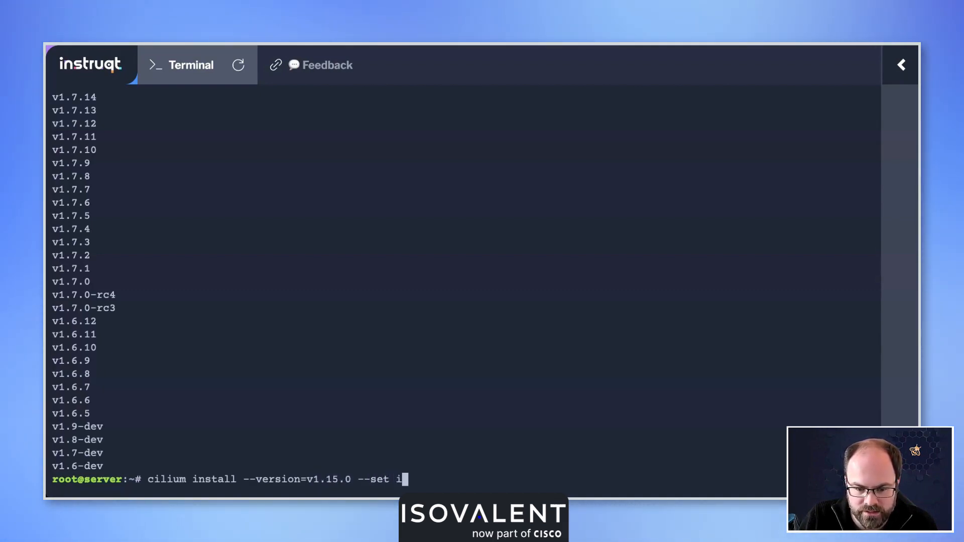
{"action": "type", "text": "pam.mod"}
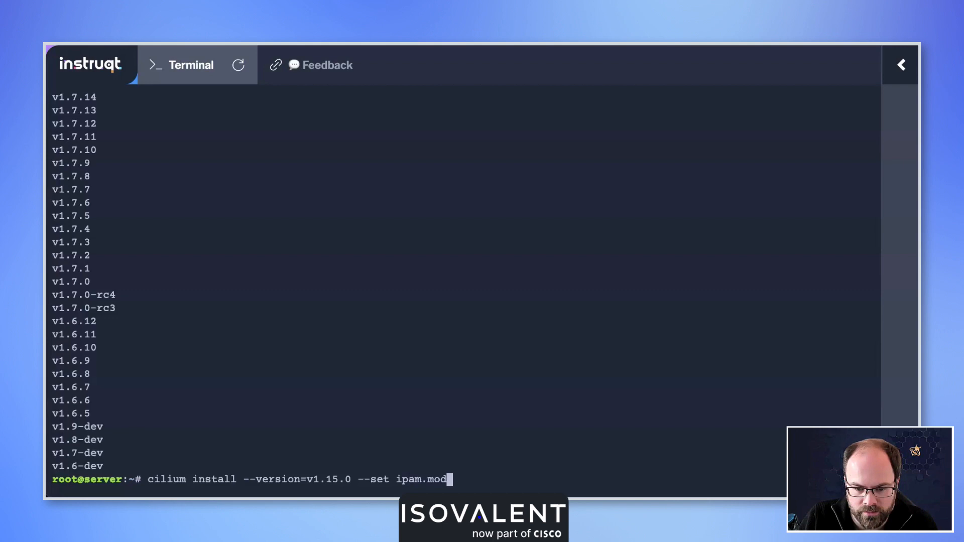
{"action": "type", "text": "e=kubernetes"}
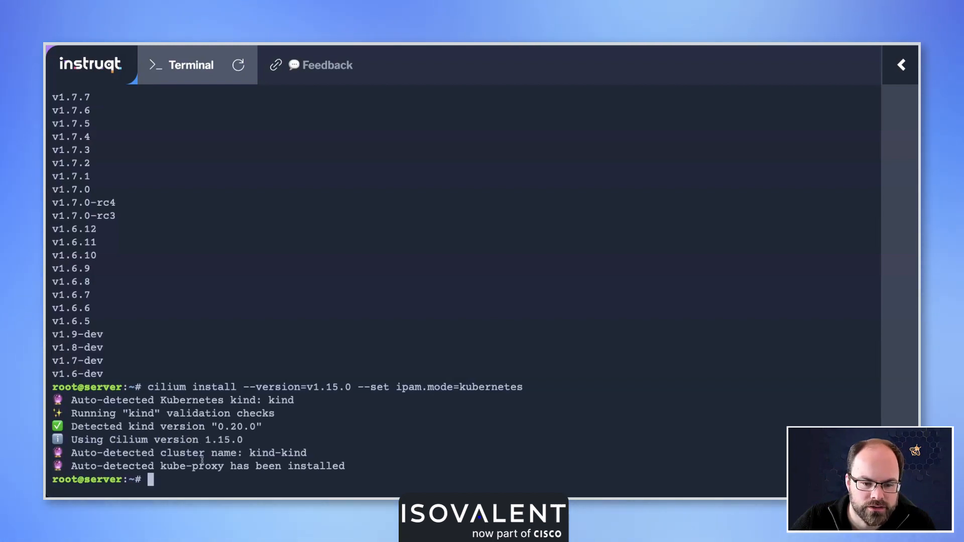
{"action": "mouse_move", "coordinate": [372, 462]}
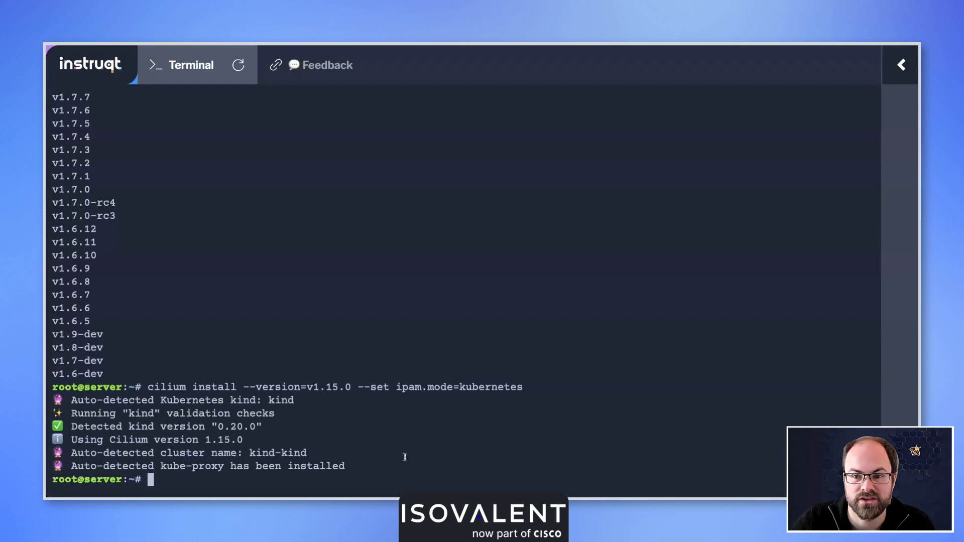
{"action": "mouse_move", "coordinate": [815, 397]}
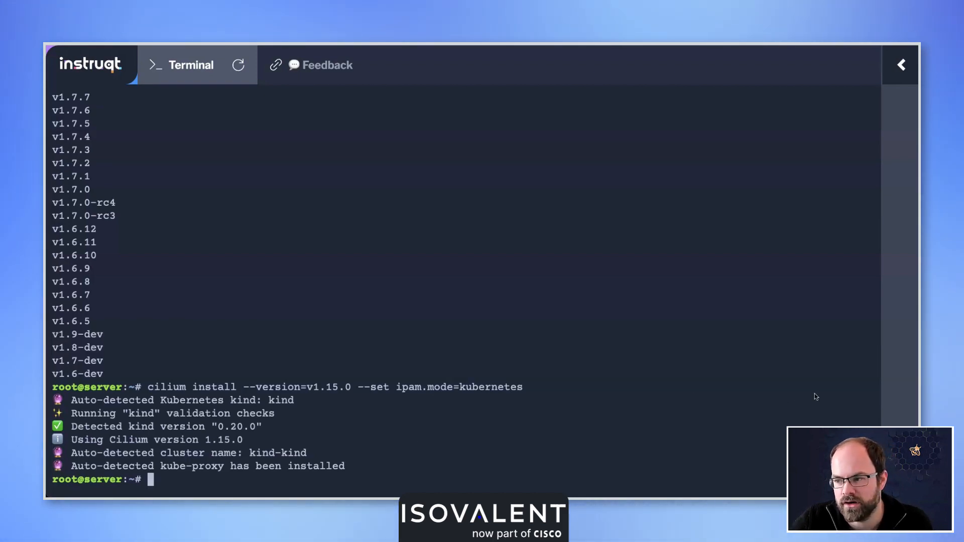
{"action": "mouse_move", "coordinate": [651, 334]}
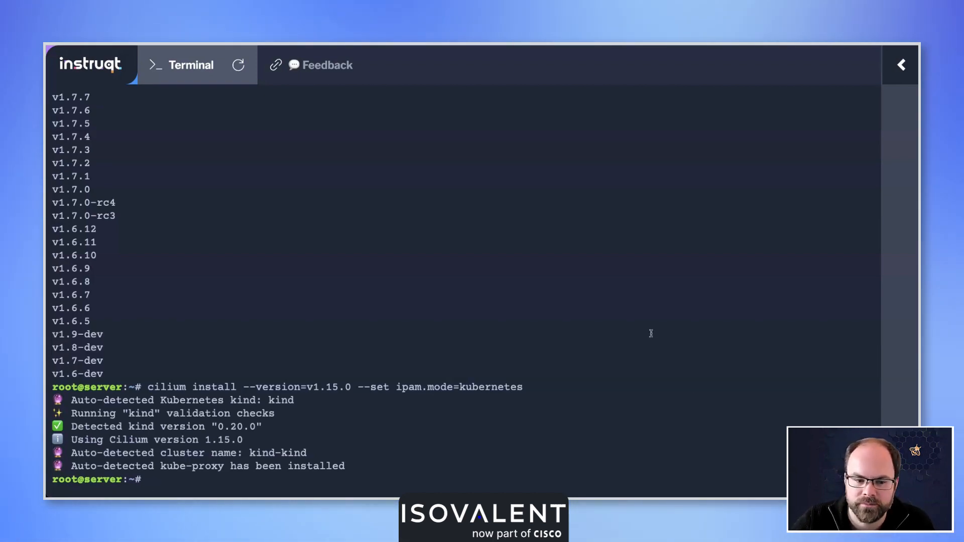
{"action": "type", "text": "cilium"}
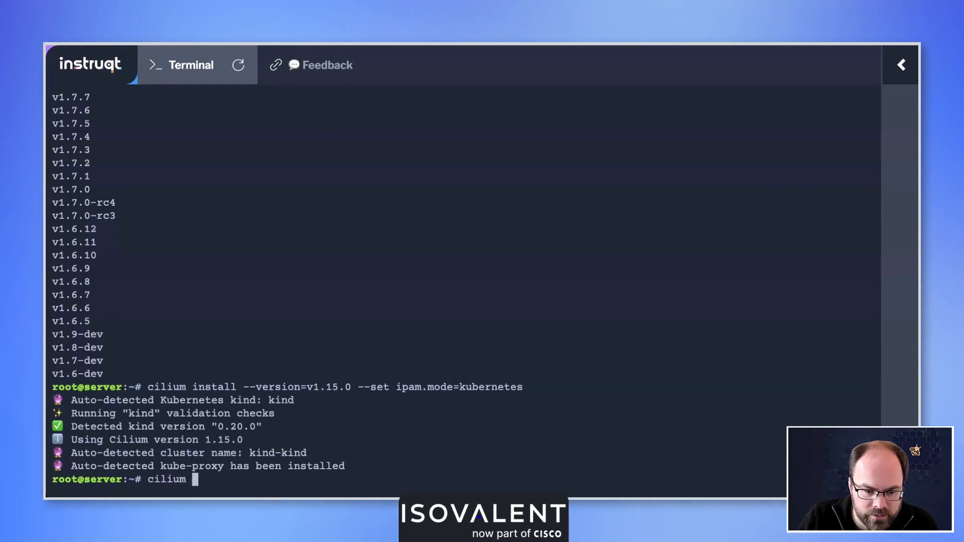
Run 'cilium uninstall' to remove Cilium and the cilium-test namespace.
{"action": "type", "text": "uninstall"}
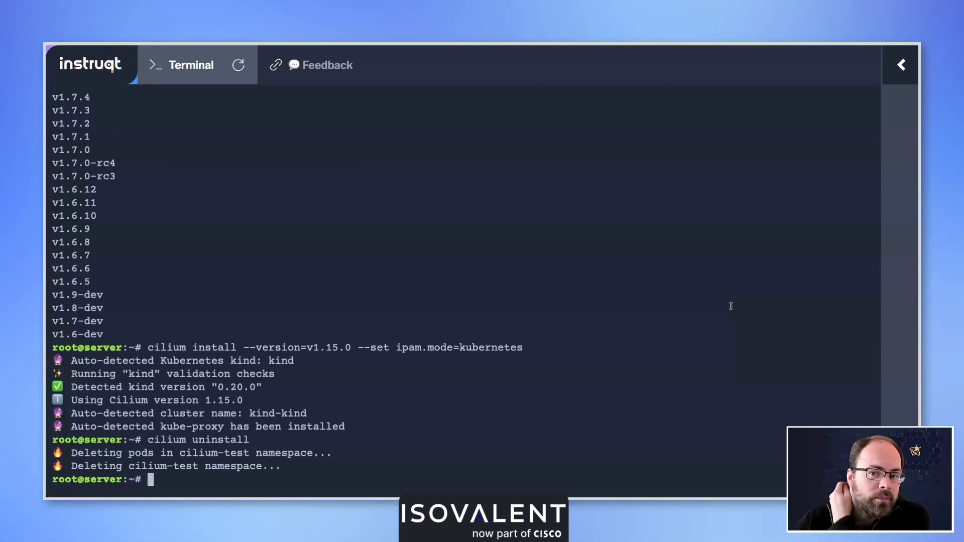
{"action": "mouse_move", "coordinate": [877, 270]}
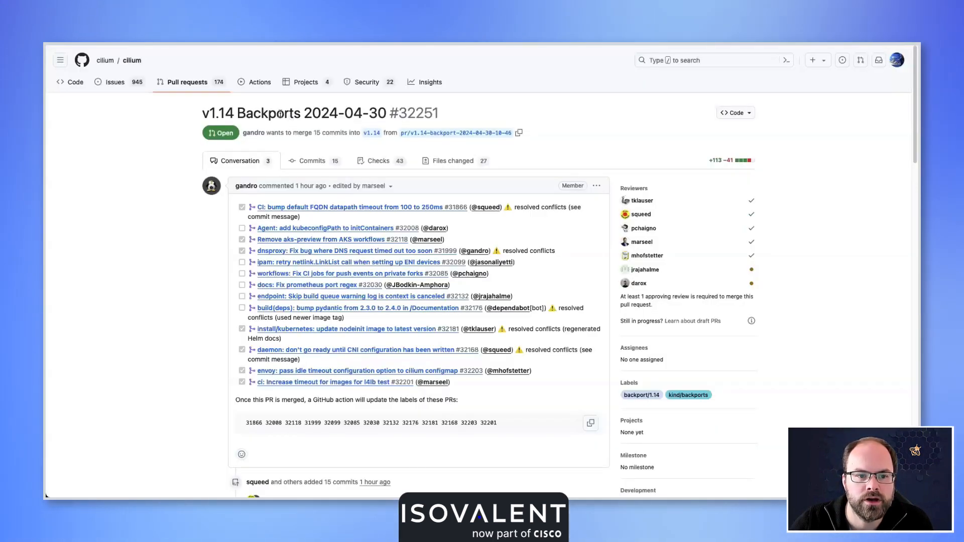
{"action": "mouse_move", "coordinate": [186, 81]}
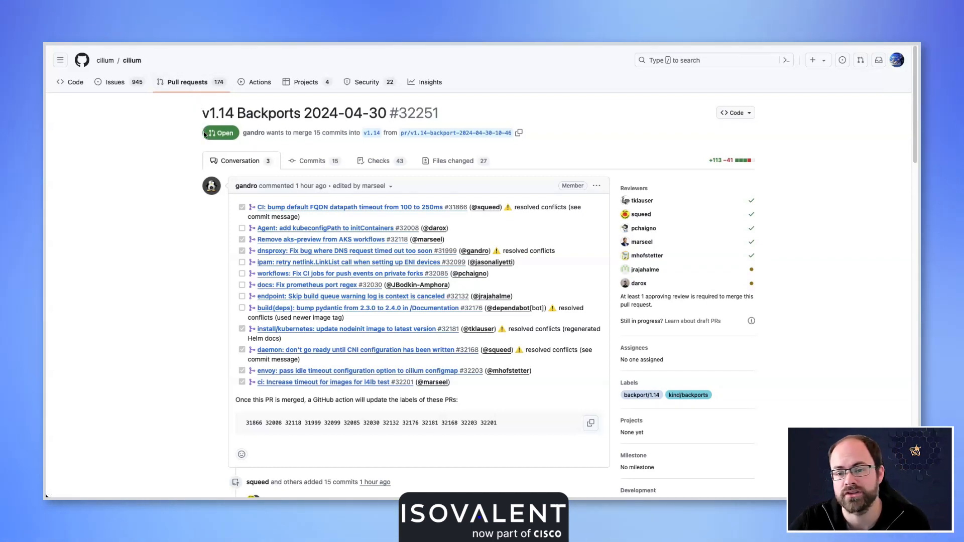
{"action": "mouse_move", "coordinate": [221, 133]}
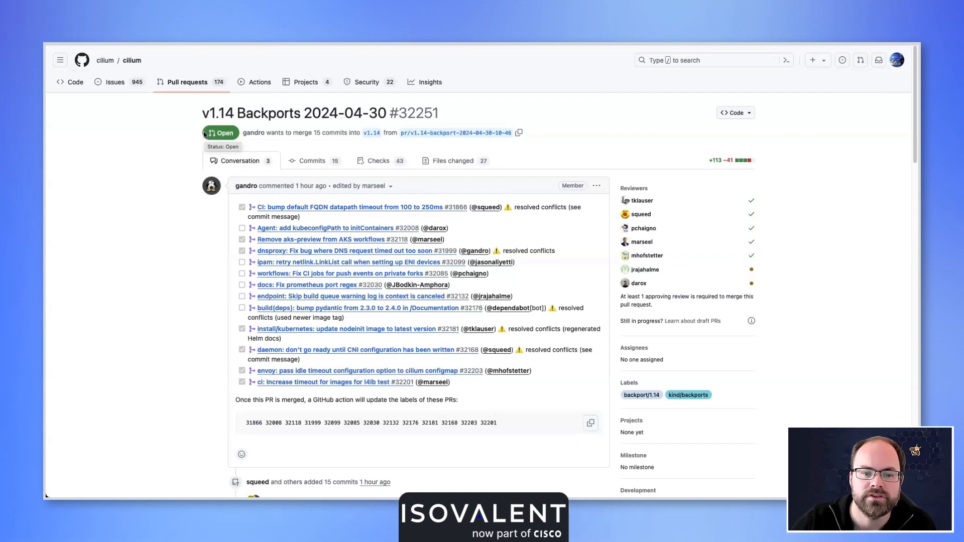
{"action": "mouse_move", "coordinate": [253, 133]}
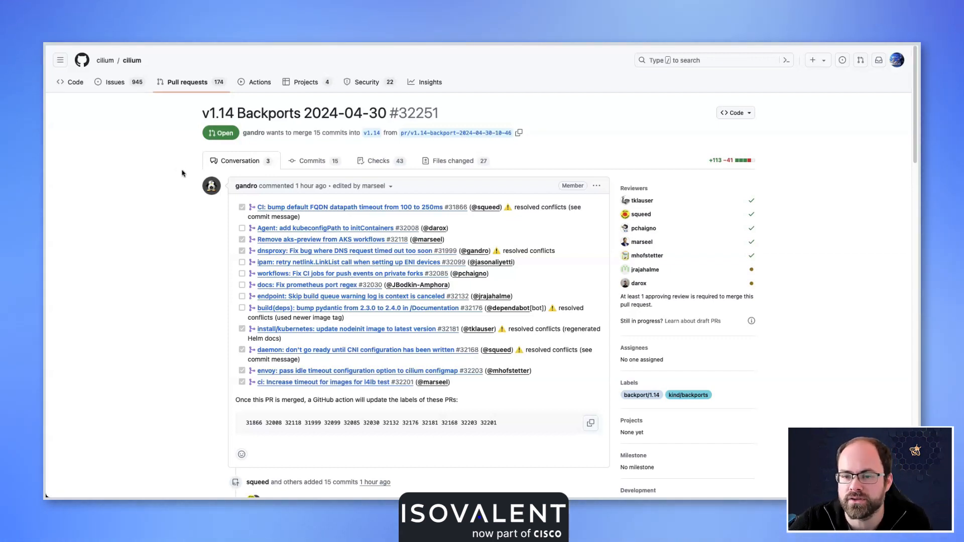
{"action": "mouse_move", "coordinate": [166, 175]}
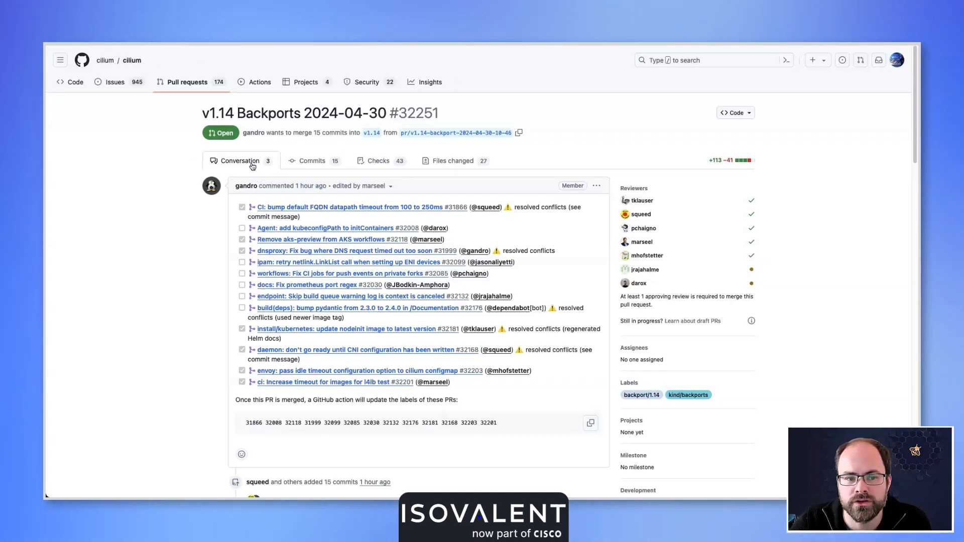
{"action": "mouse_move", "coordinate": [359, 164]}
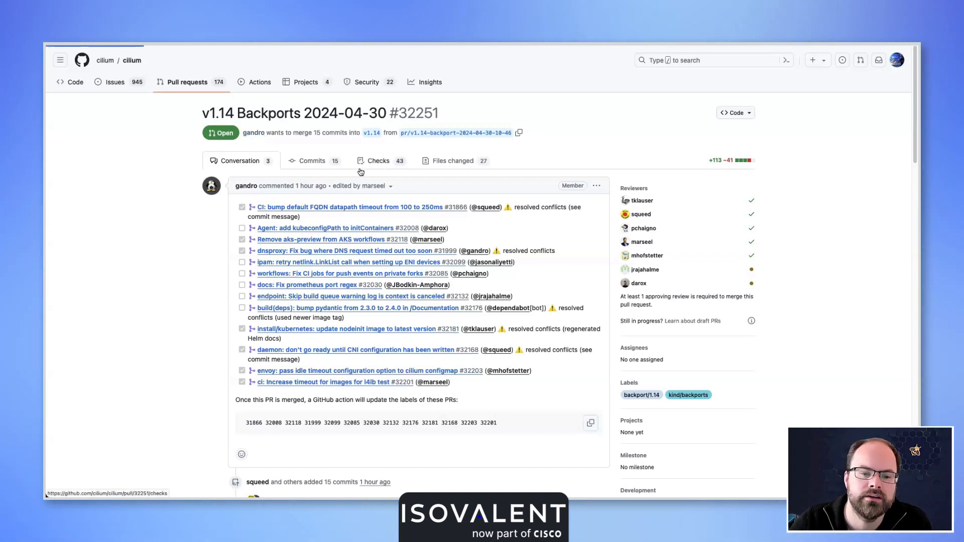
From the PR's Checks list, expand Image CI Build and view the Display Digests job output.
{"action": "left_click", "coordinate": [378, 160]}
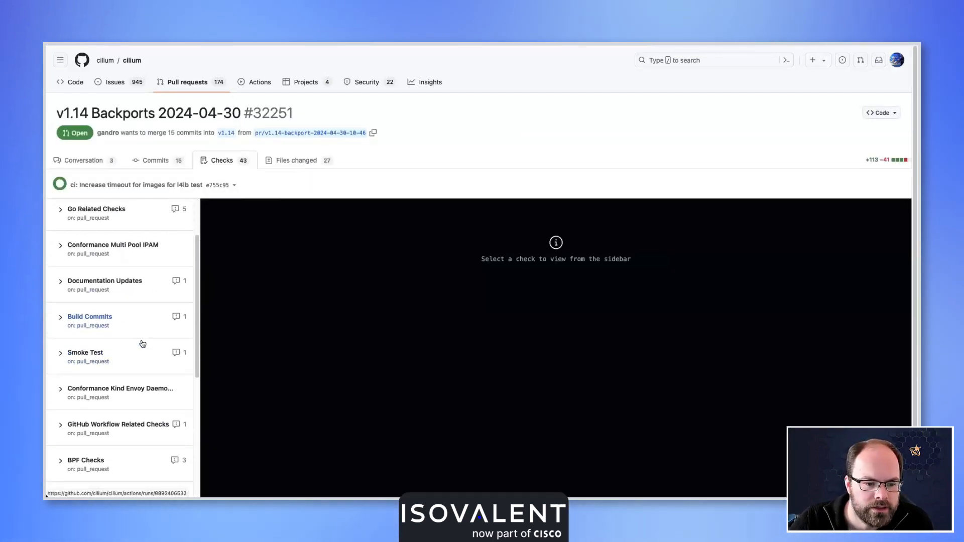
{"action": "scroll", "scroll_direction": "down", "scroll_amount": 3}
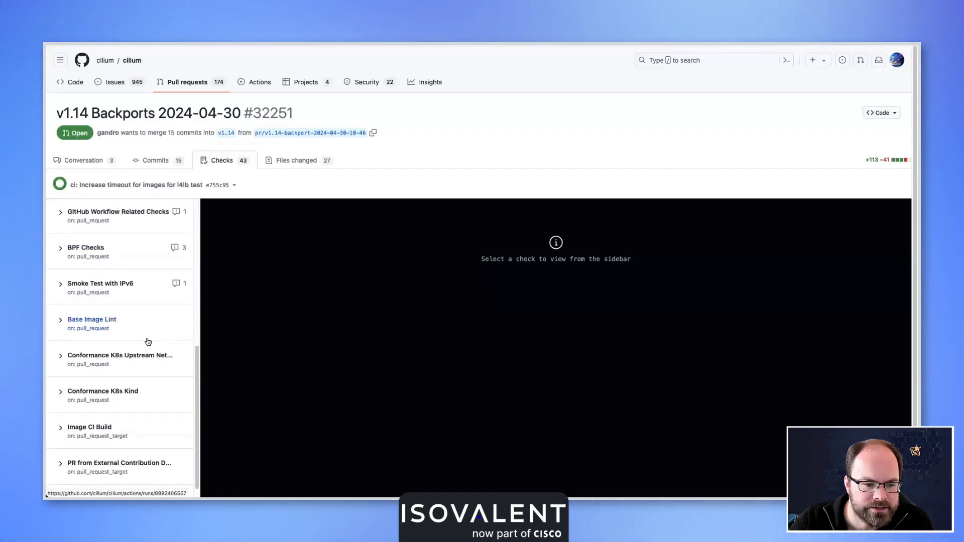
{"action": "scroll", "scroll_direction": "down", "scroll_amount": 3}
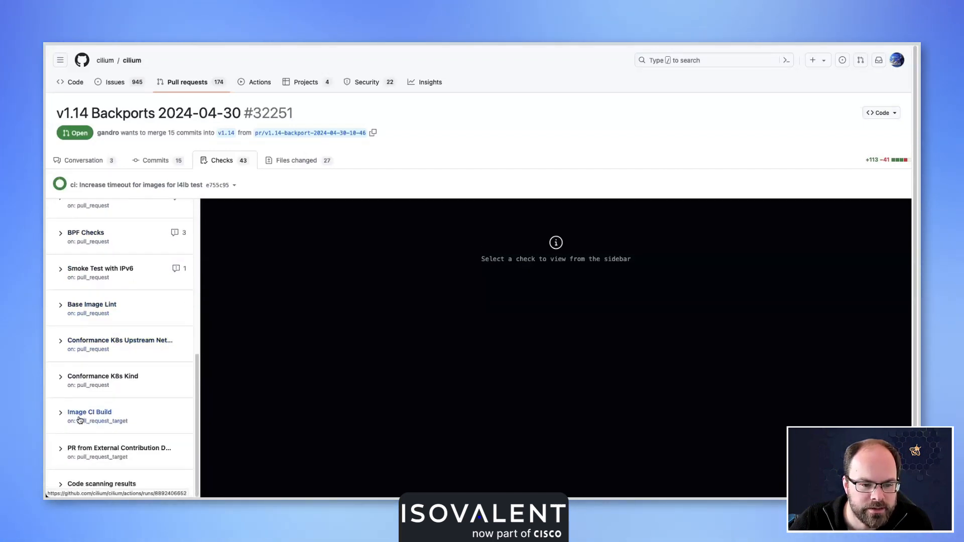
{"action": "left_click", "coordinate": [89, 412]}
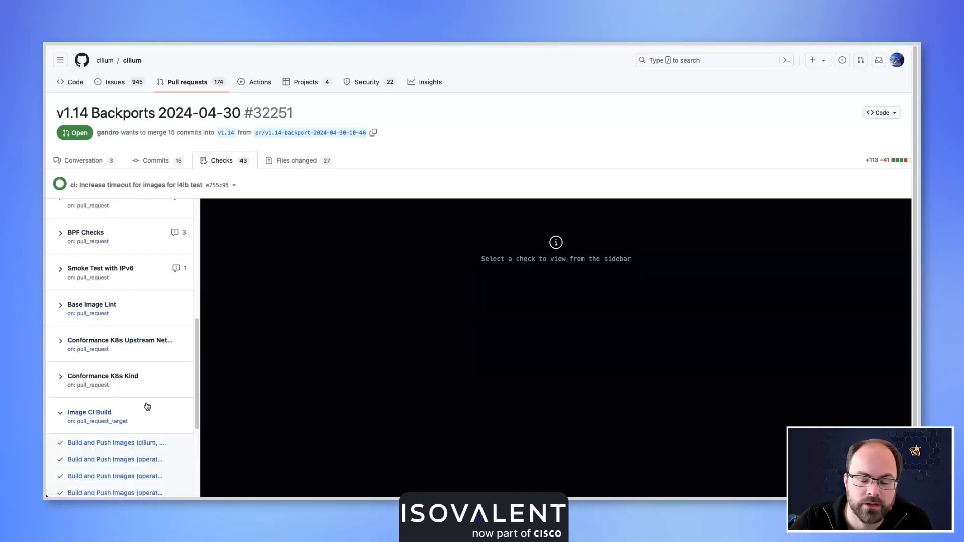
{"action": "scroll", "scroll_direction": "down", "scroll_amount": 3}
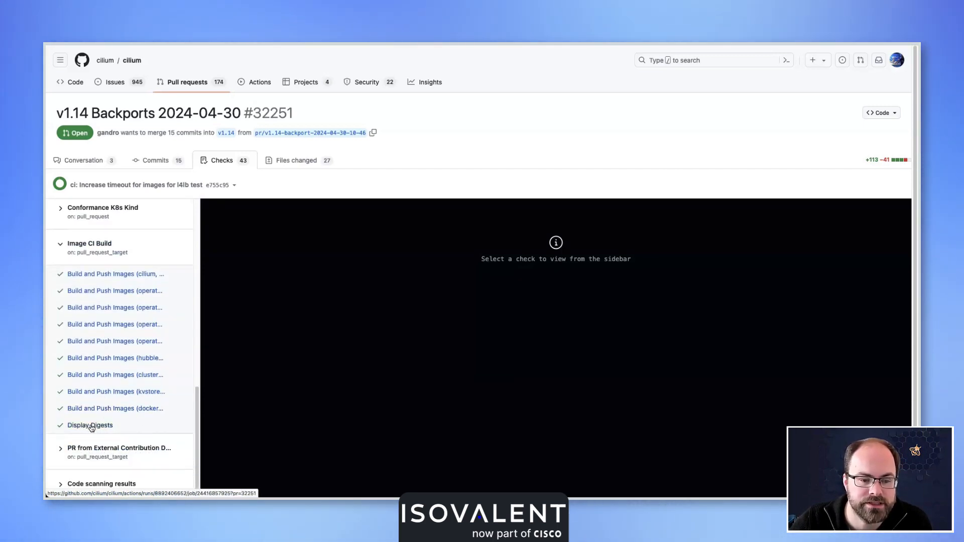
{"action": "left_click", "coordinate": [90, 425]}
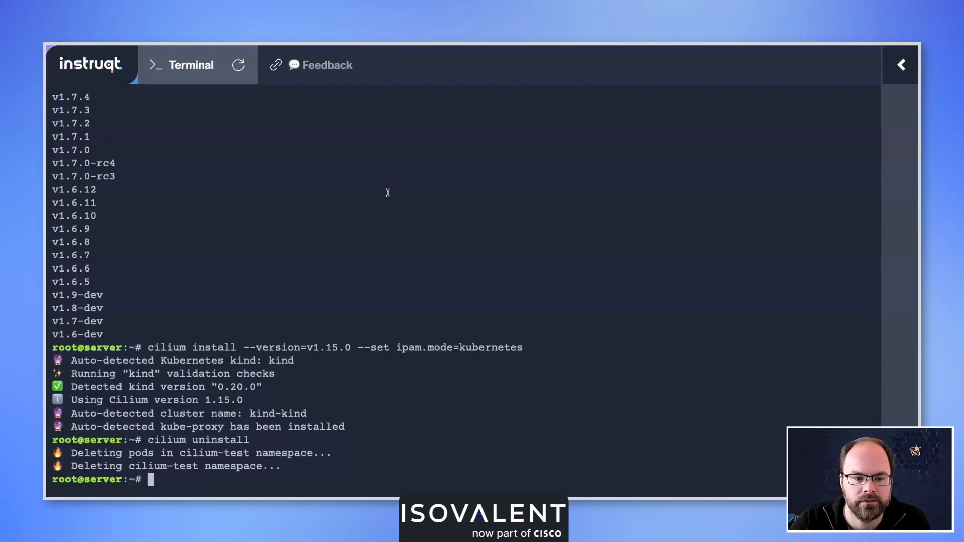
Begin typing a cilium command before clearing the terminal to an empty root prompt.
{"action": "type", "text": "ciliu"}
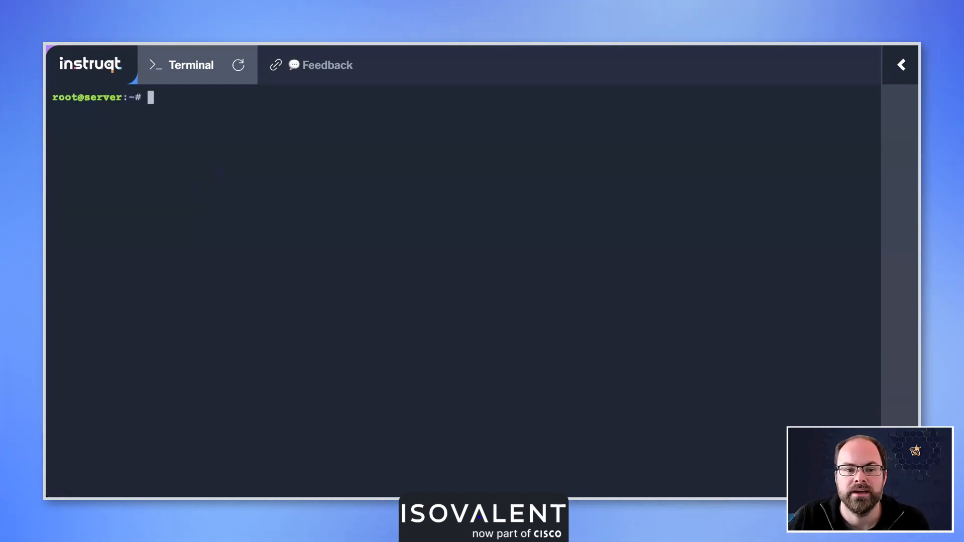
{"action": "mouse_move", "coordinate": [669, 319]}
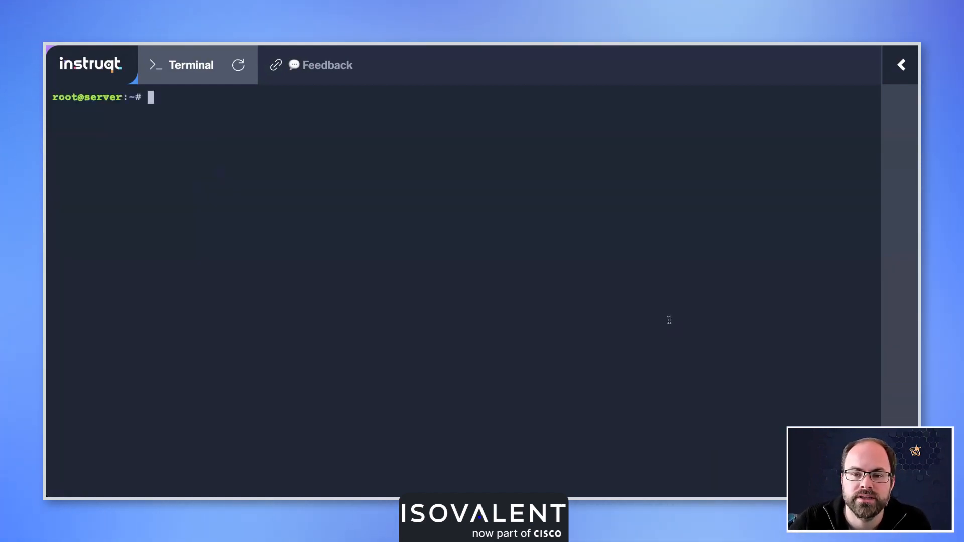
{"action": "mouse_move", "coordinate": [567, 288]}
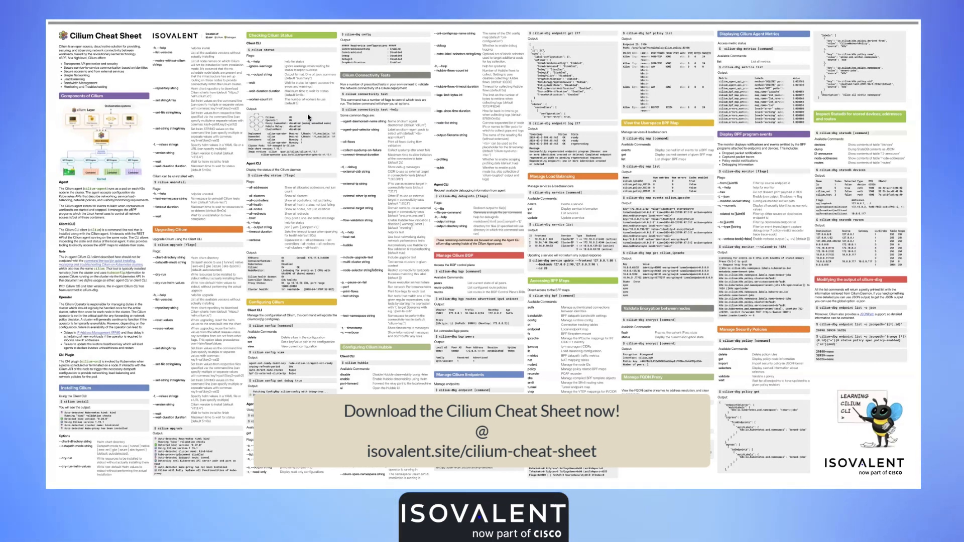
{"action": "mouse_move", "coordinate": [309, 119]}
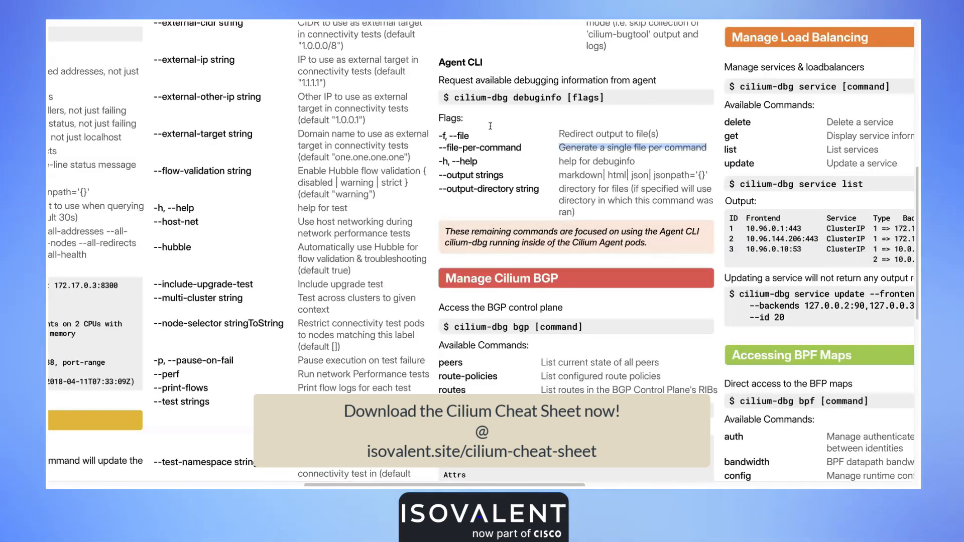
Scroll the cheat sheet through uninstall, upgrade, security policy and cilium-dbg map, monitor and service sections.
{"action": "scroll", "scroll_direction": "up", "scroll_amount": 3}
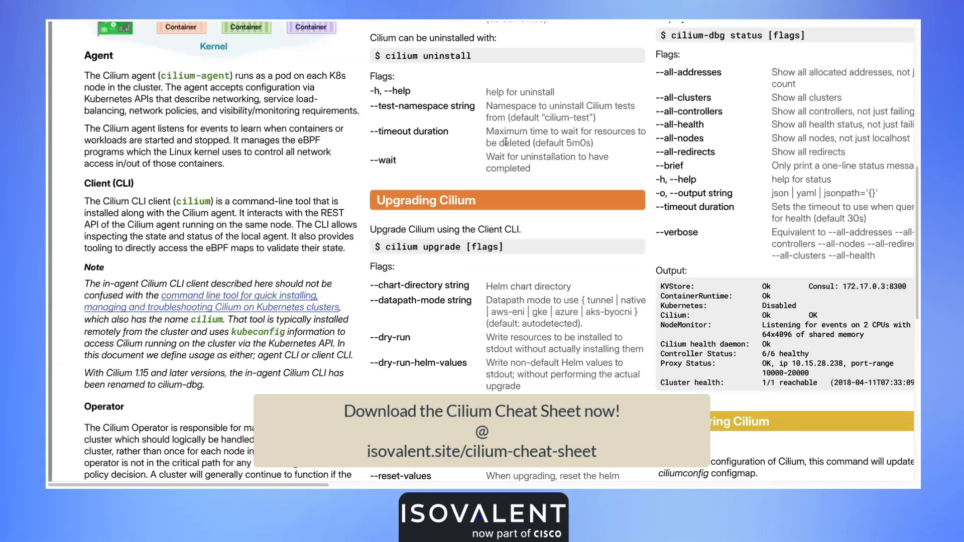
{"action": "scroll", "scroll_direction": "up", "scroll_amount": 3}
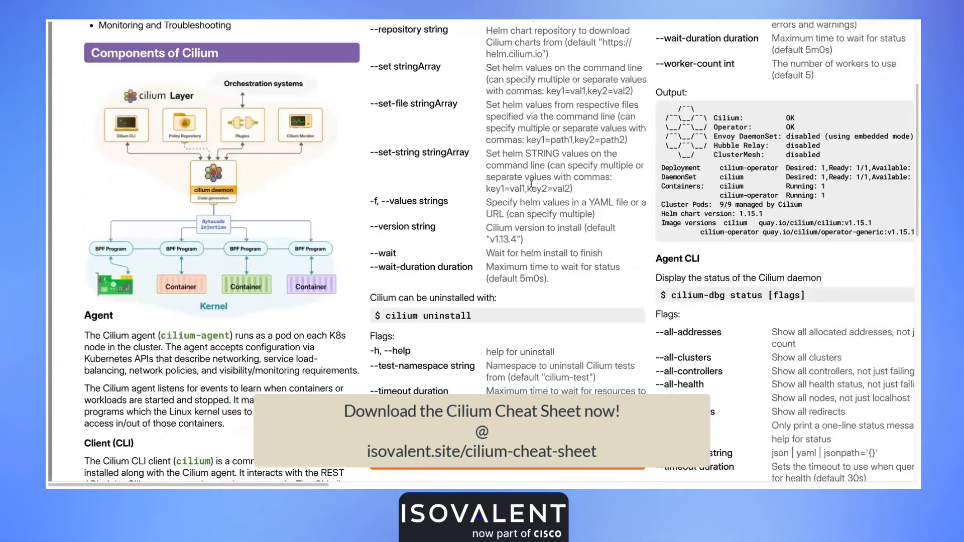
{"action": "scroll", "scroll_direction": "down", "scroll_amount": 3}
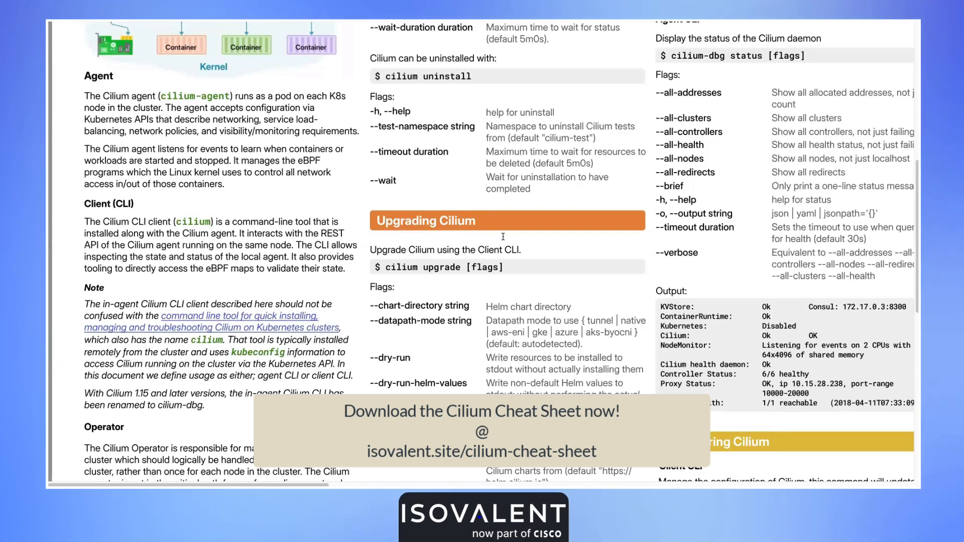
{"action": "scroll", "scroll_direction": "down", "scroll_amount": 3}
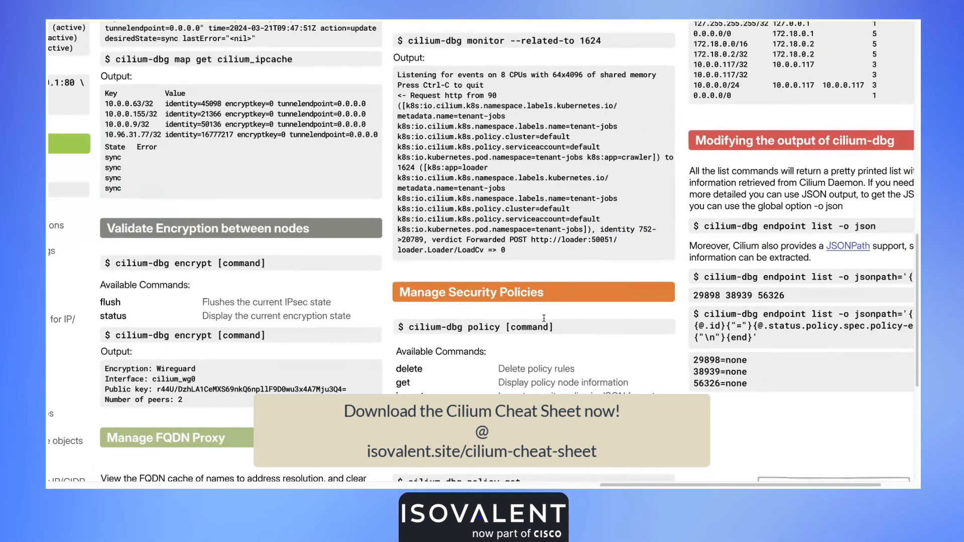
{"action": "scroll", "scroll_direction": "down", "scroll_amount": 3}
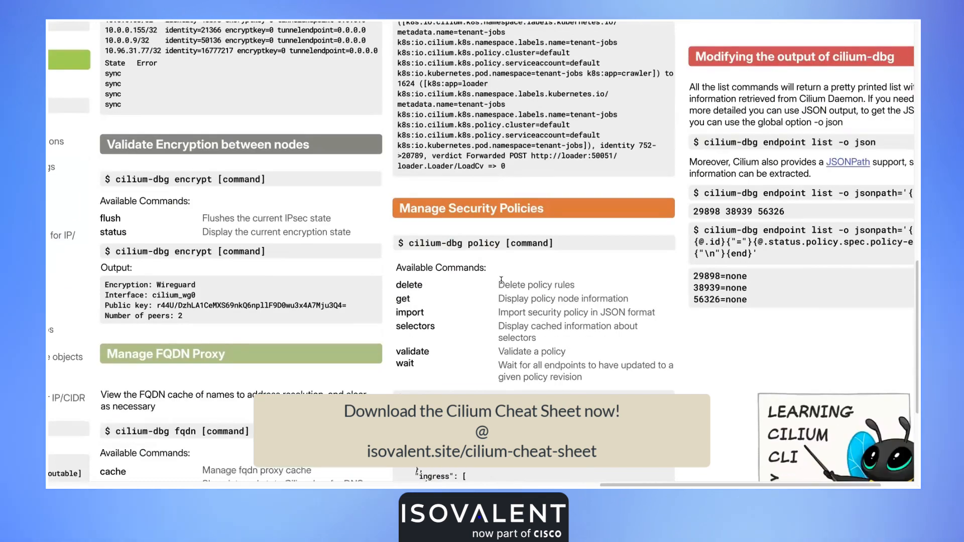
{"action": "scroll", "scroll_direction": "down", "scroll_amount": 3}
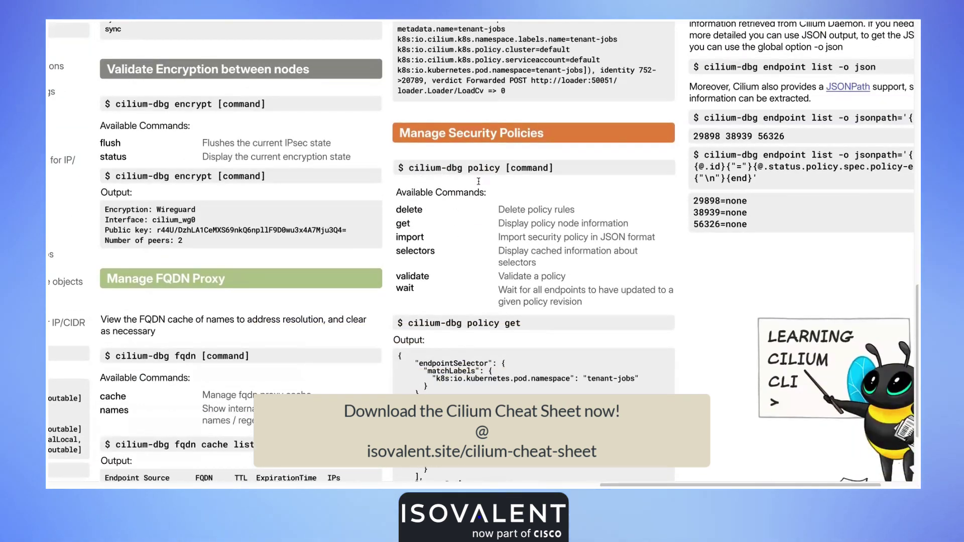
{"action": "scroll", "scroll_direction": "down", "scroll_amount": 3}
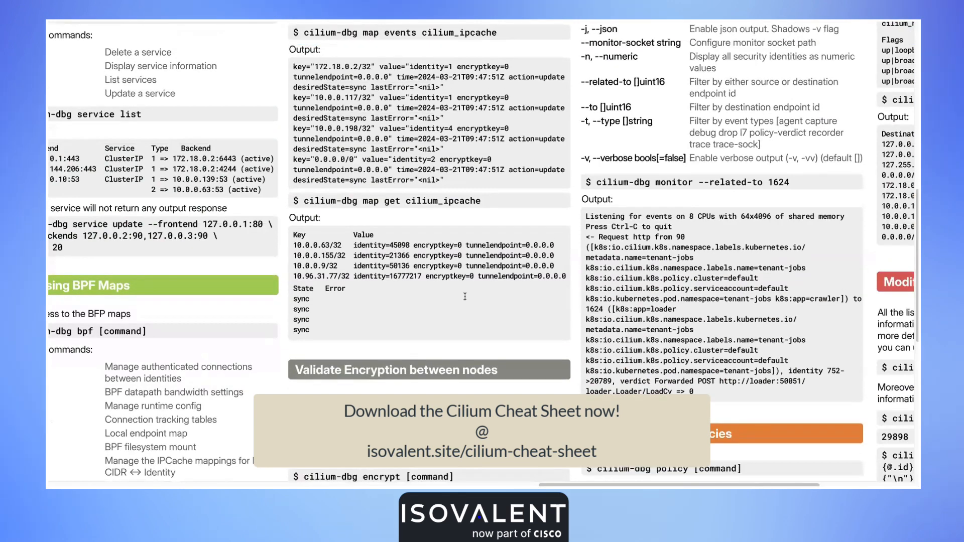
{"action": "scroll", "scroll_direction": "up", "scroll_amount": 3}
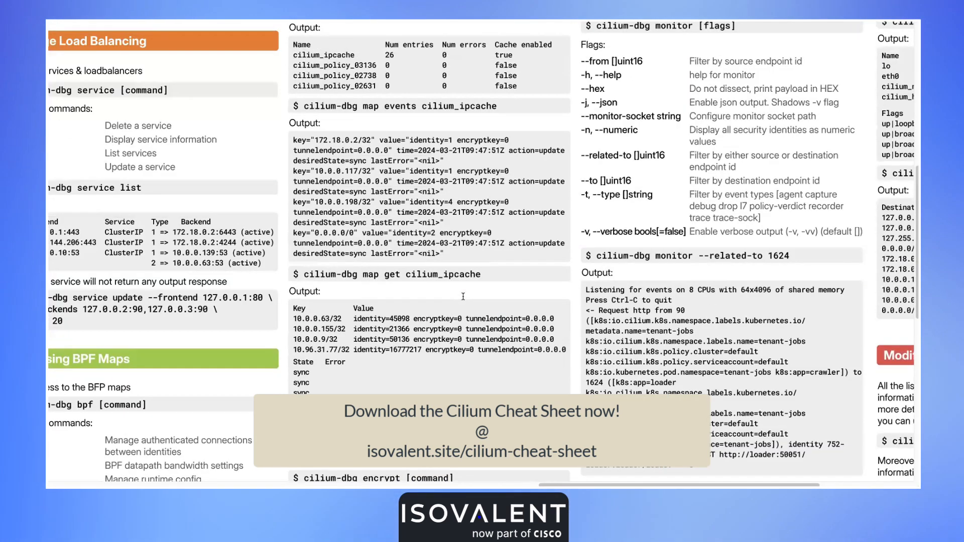